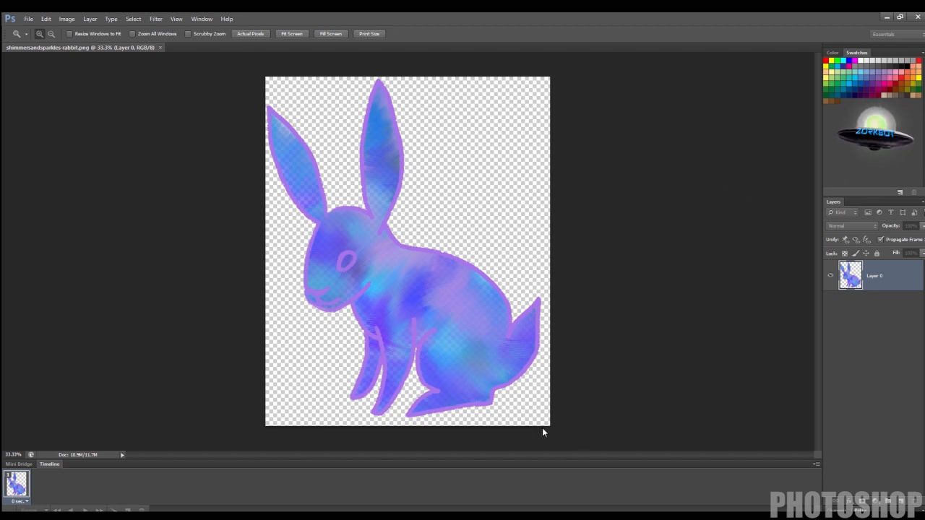
pyautogui.moveTo(705, 390)
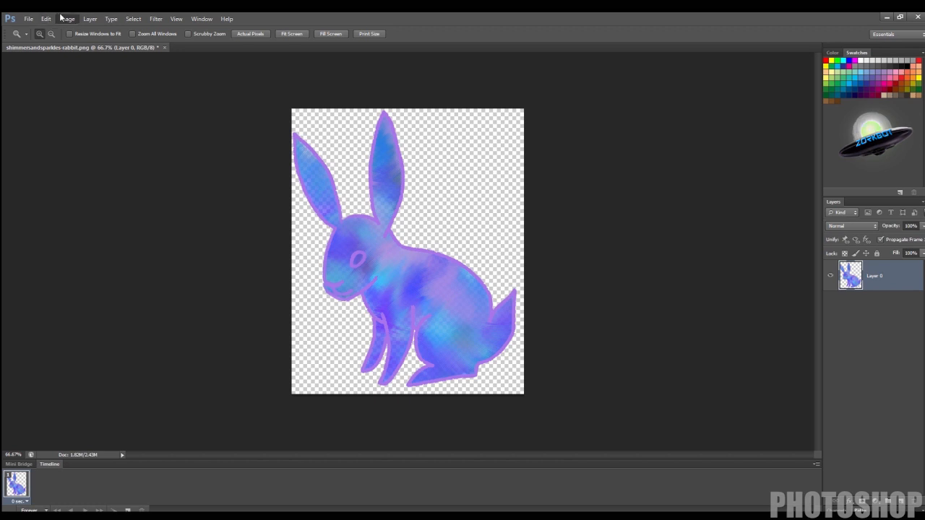
pyautogui.moveTo(67, 42)
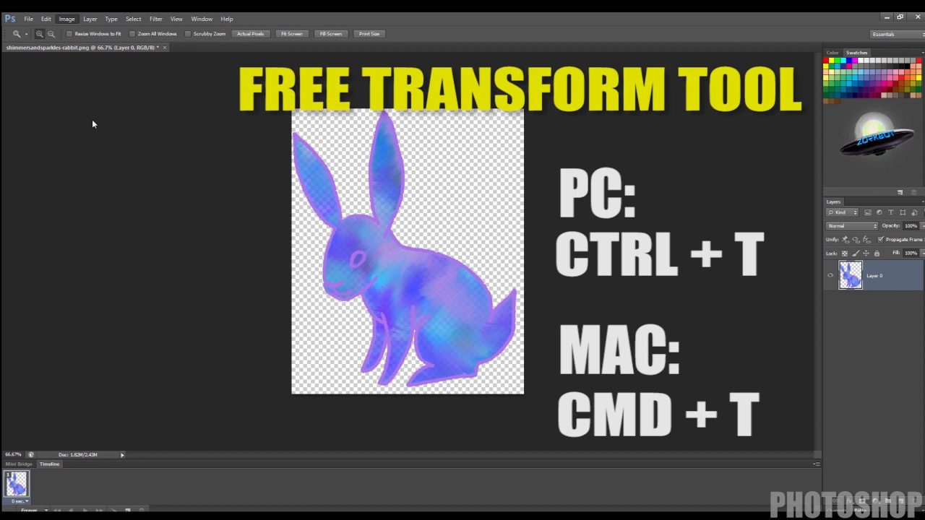
pyautogui.moveTo(101, 172)
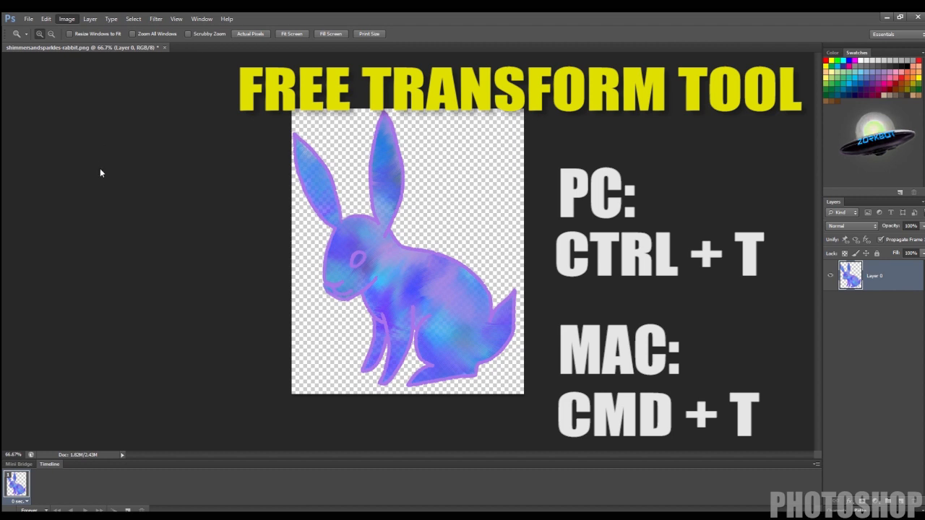
pyautogui.moveTo(109, 114)
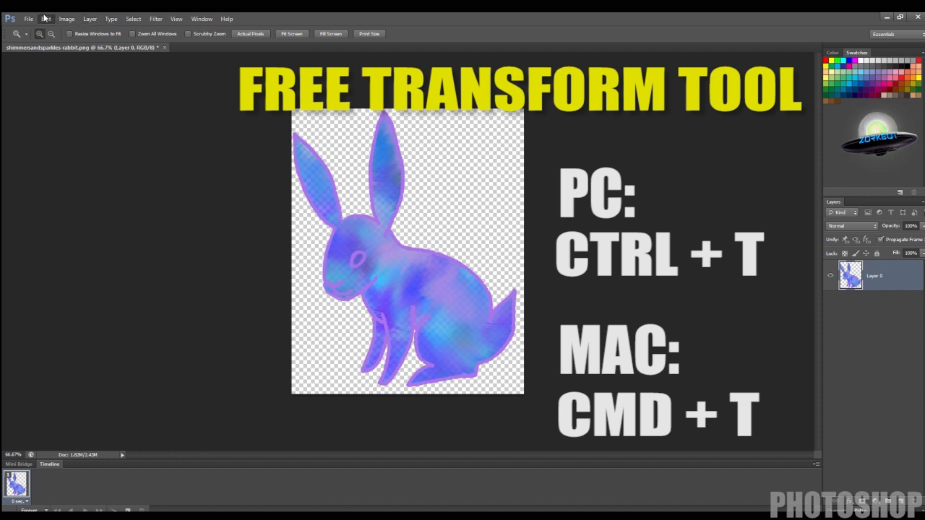
# Shrink the rabbit with Free Transform so transparent margins surround it
pyautogui.press('ctrl+t')
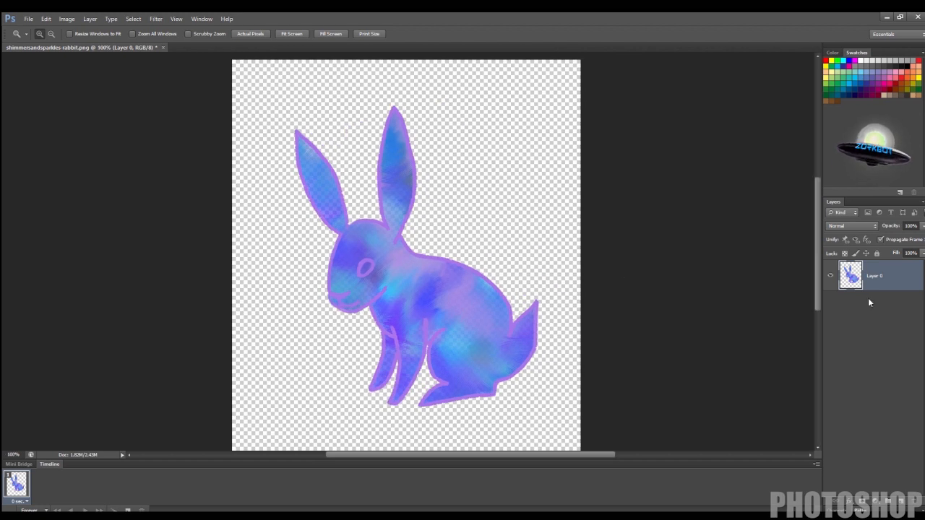
pyautogui.moveTo(11, 89)
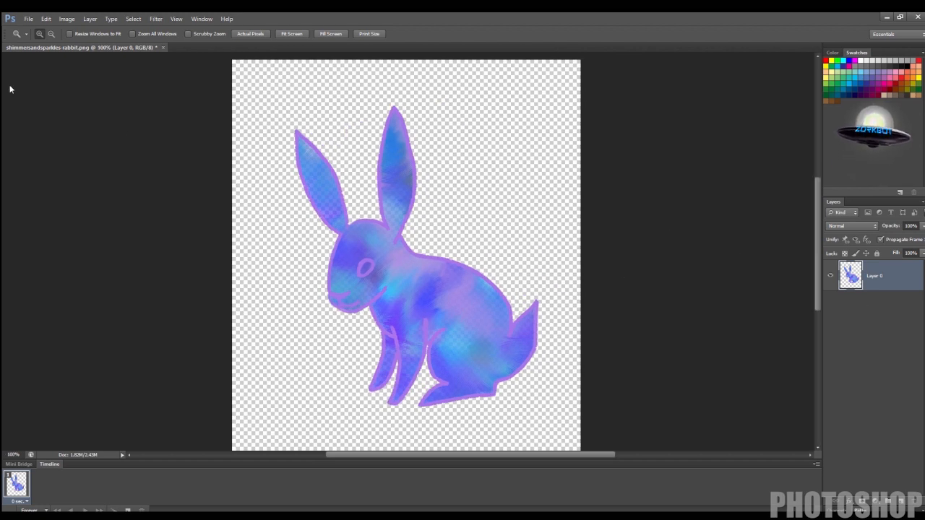
# Lasso-cut the ears, head and arms onto layers named ear1, ear2, HEAD, arm1, arm2
pyautogui.click(10, 45)
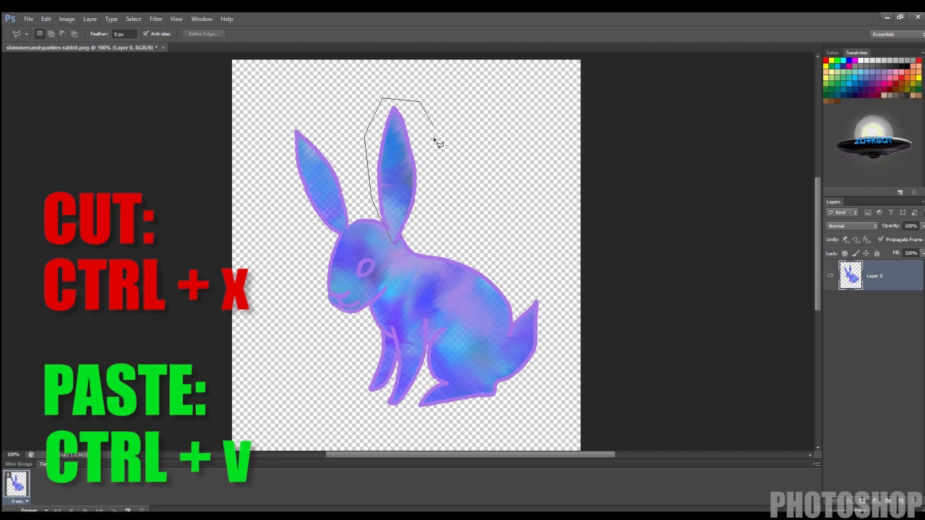
pyautogui.press('ctrl+v')
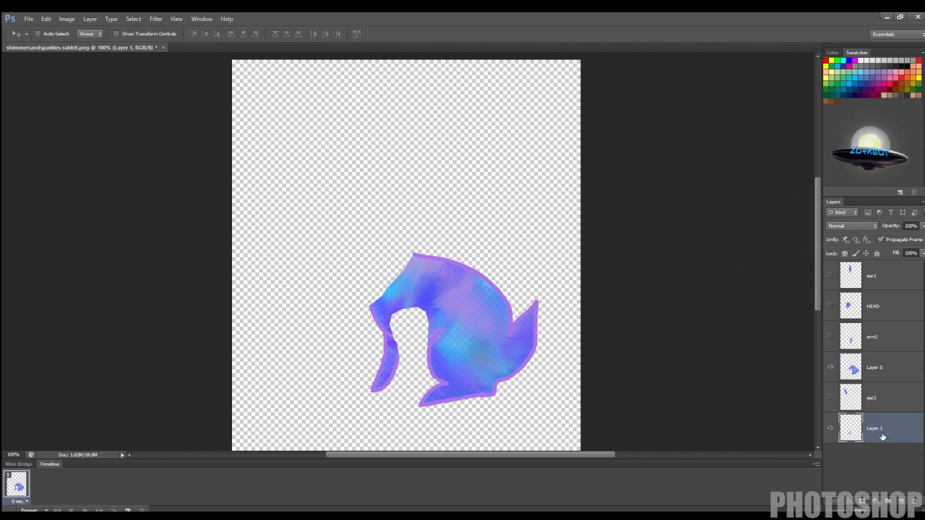
pyautogui.doubleClick(874, 428)
pyautogui.write('arm2')
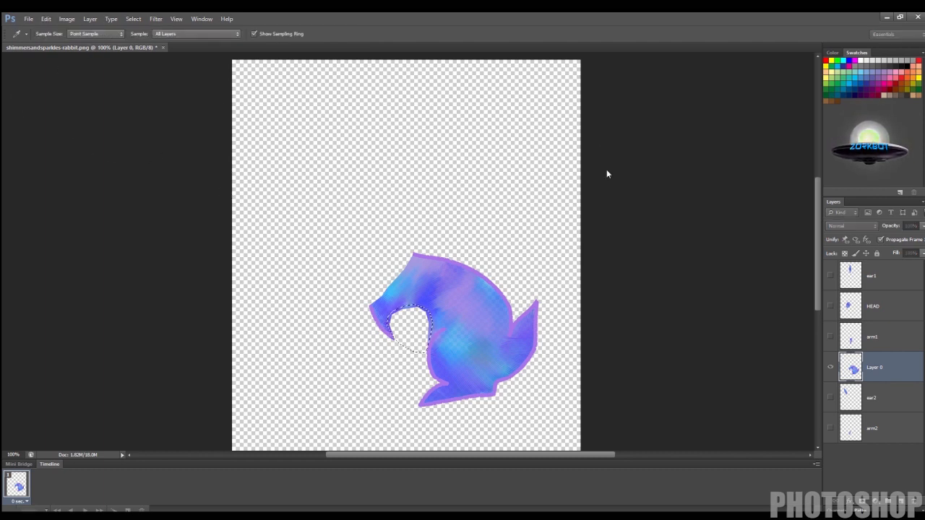
pyautogui.moveTo(626, 158)
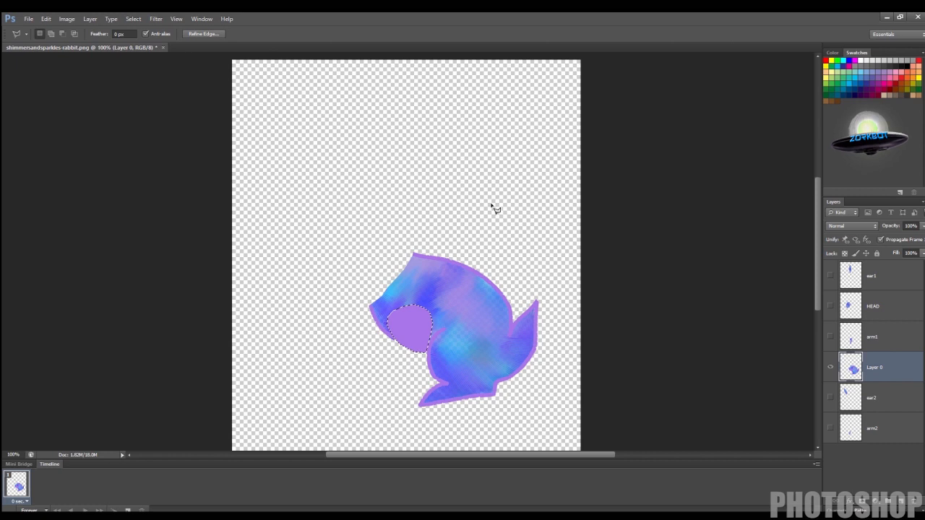
pyautogui.moveTo(408, 252)
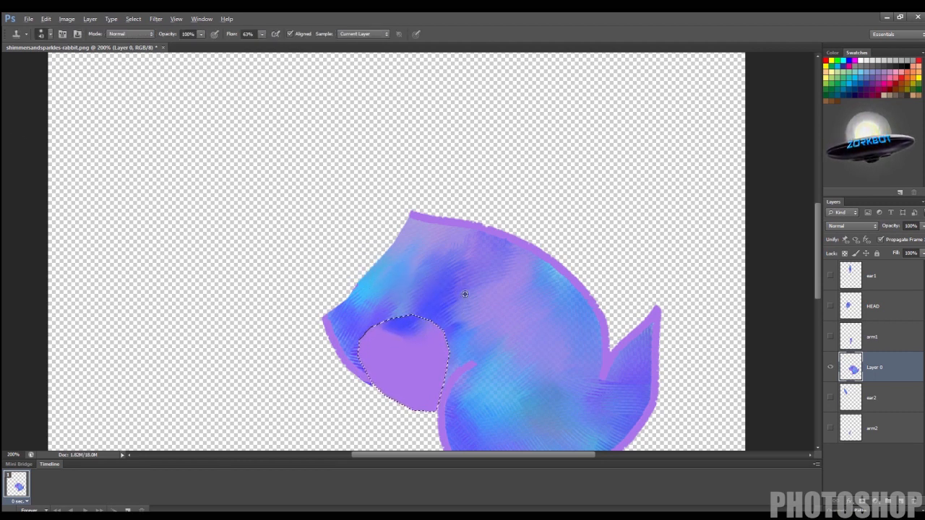
# Fill and texture Layer 0's gap in purple, rename it BODY, and show all layers
pyautogui.click(16, 33)
pyautogui.write('BODY')
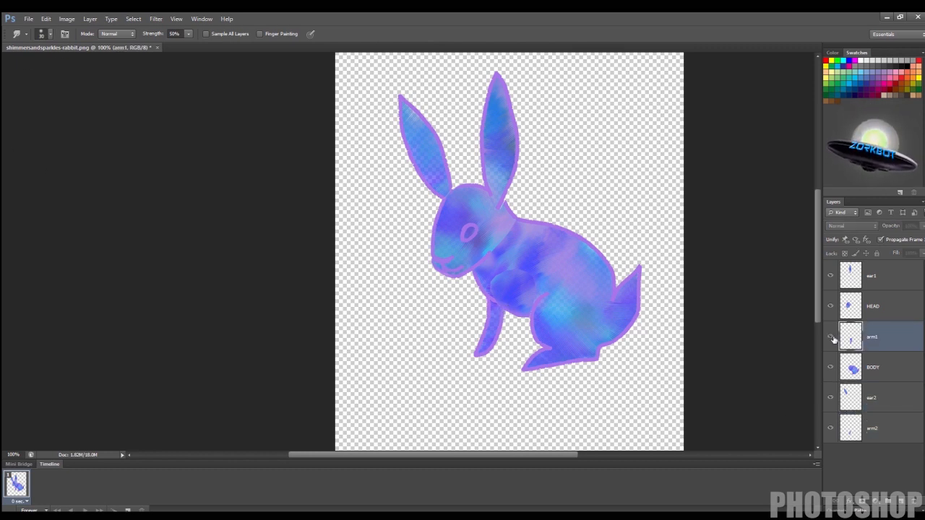
# Save the layered rabbit in Photoshop format as shimmersandsparkles-rabbit.psd
pyautogui.click(872, 306)
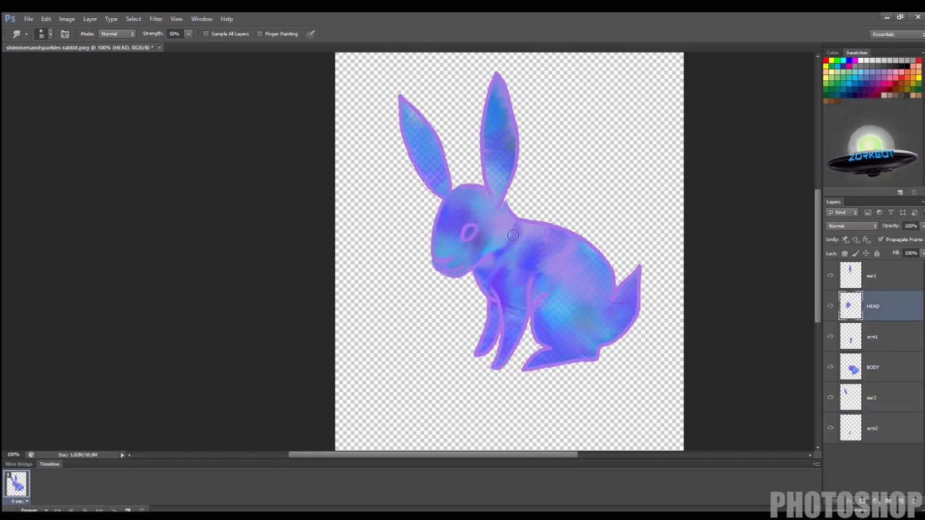
pyautogui.click(872, 275)
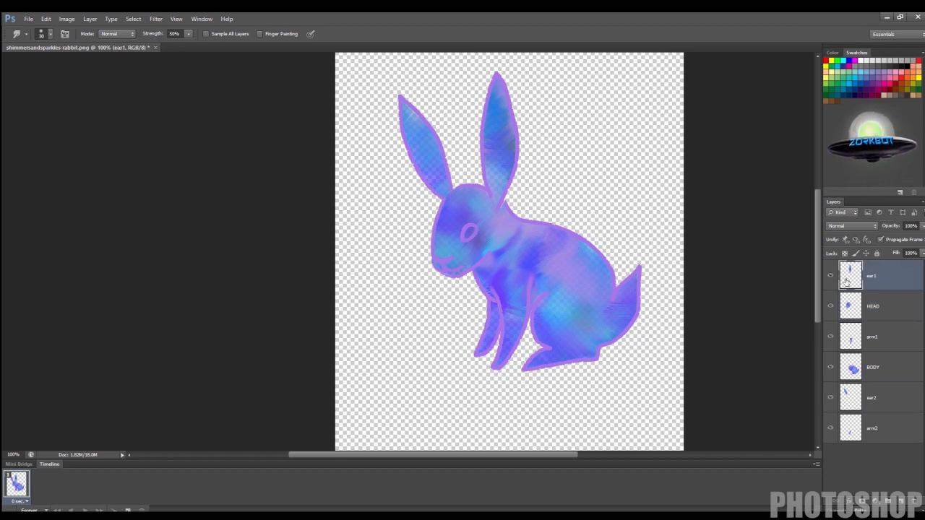
pyautogui.click(872, 306)
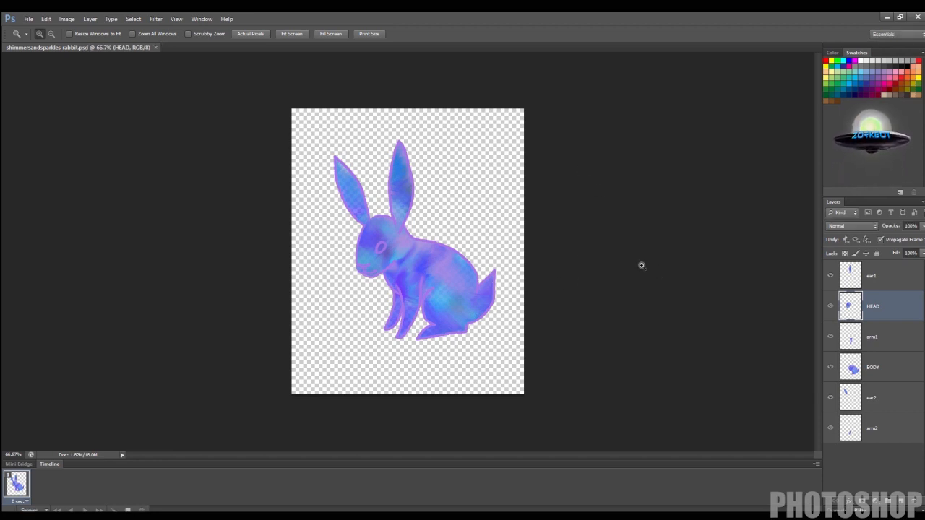
pyautogui.moveTo(616, 257)
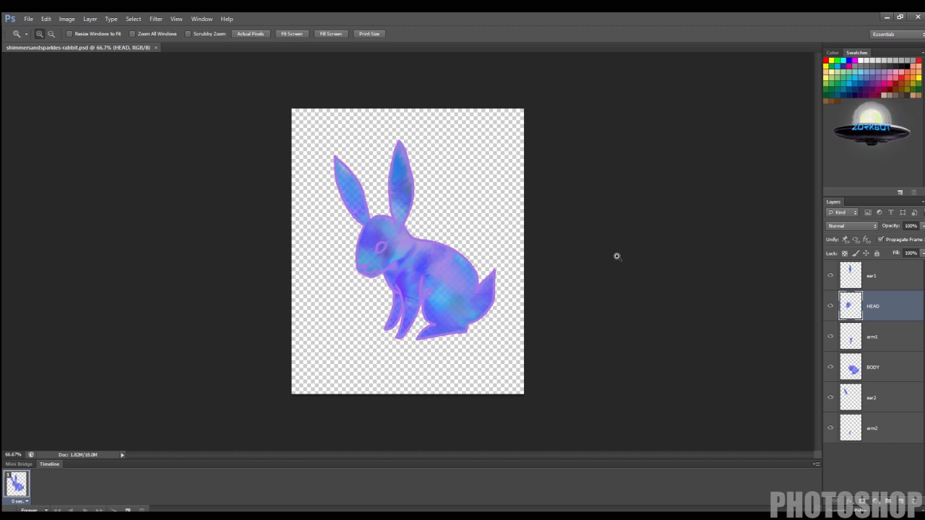
pyautogui.moveTo(414, 195)
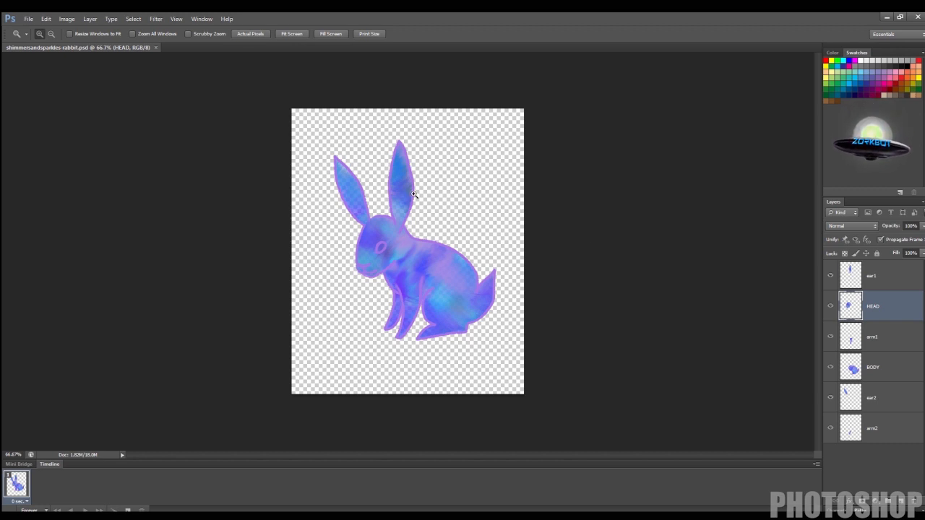
pyautogui.click(871, 275)
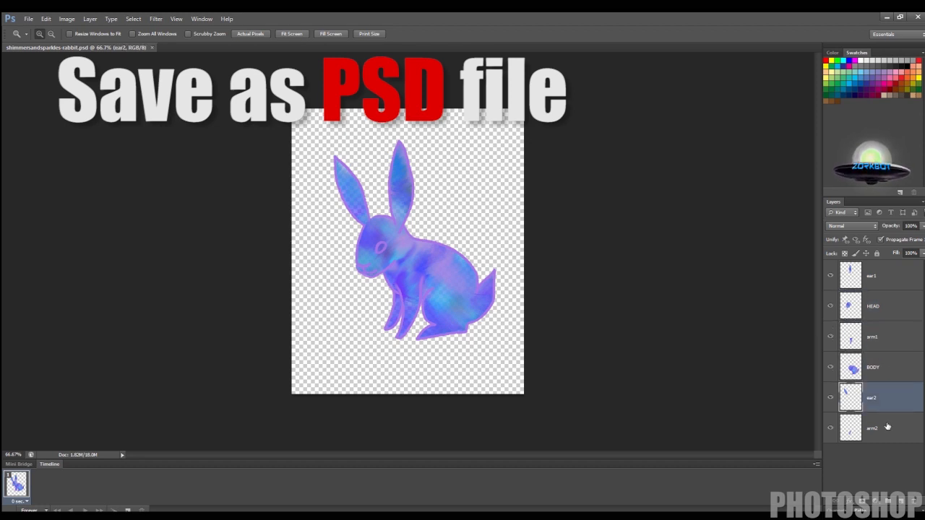
pyautogui.click(872, 427)
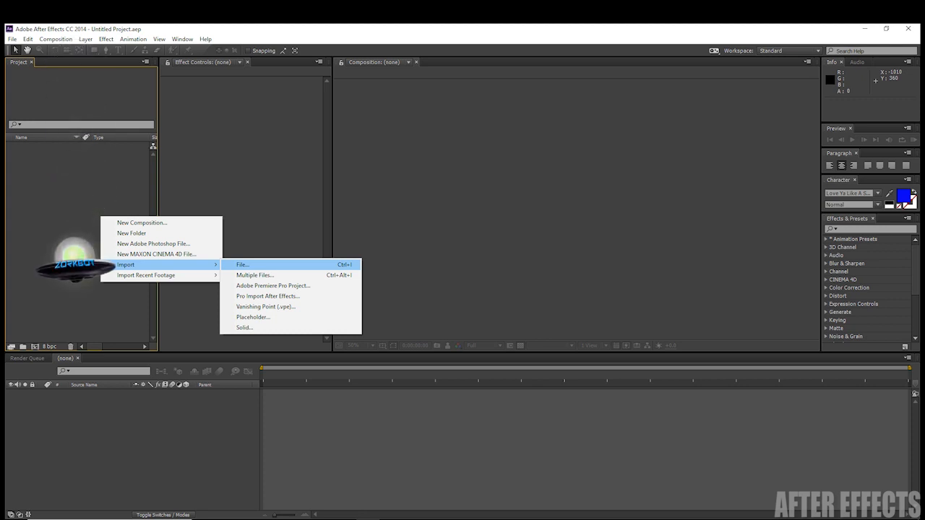
# Import shimmersandsparkles-rabbit.psd through the Project panel's Import File dialog
pyautogui.click(243, 264)
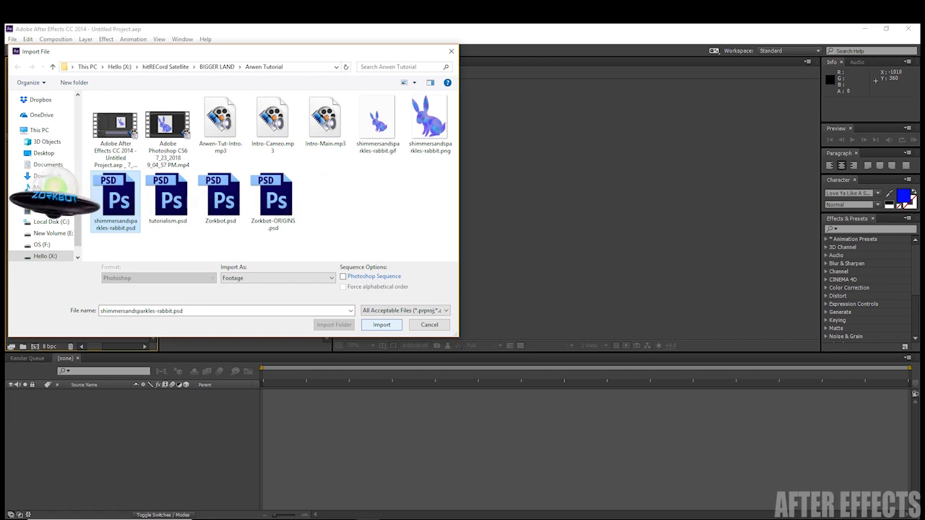
pyautogui.click(381, 325)
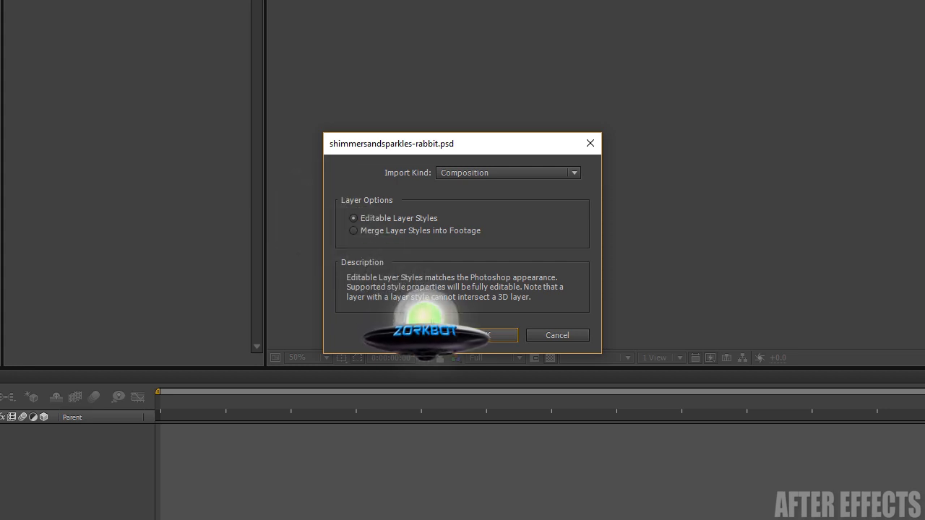
# Bring the PSD in as a composition and open the shimmersandsparkles-rabbit comp
pyautogui.click(460, 334)
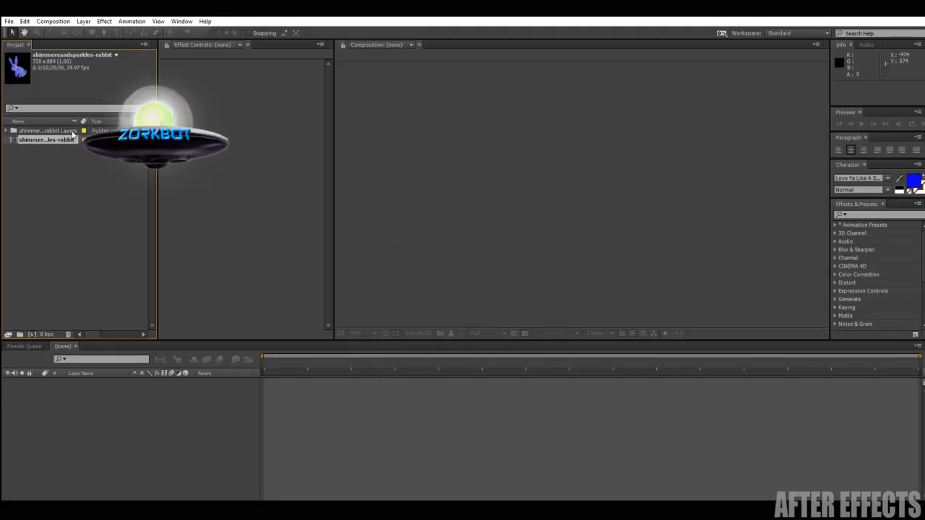
pyautogui.doubleClick(47, 138)
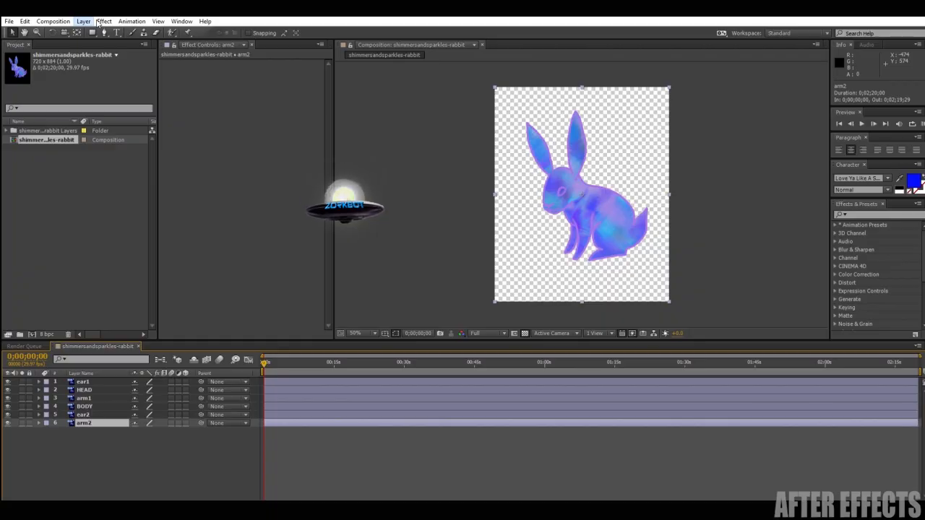
pyautogui.click(83, 20)
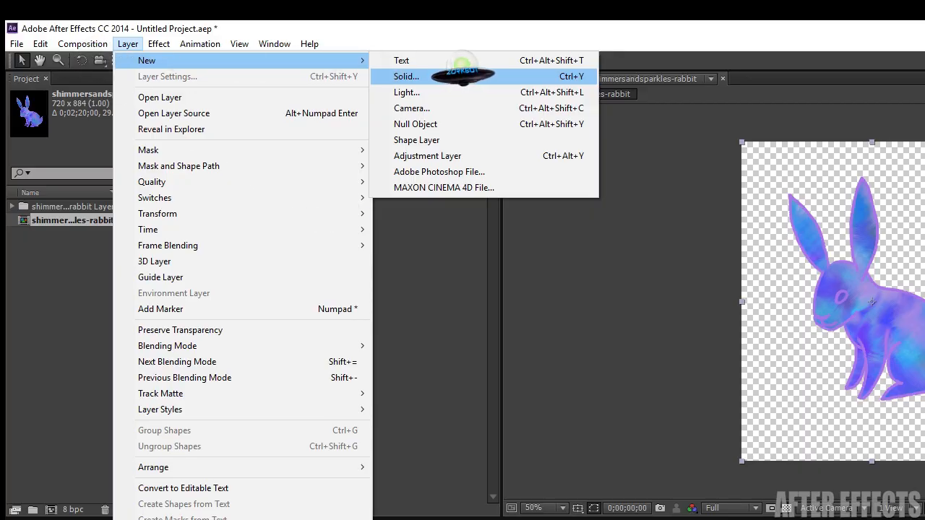
# Add a comp-sized 720 × 884 solid layer as the rabbit's backdrop
pyautogui.click(406, 75)
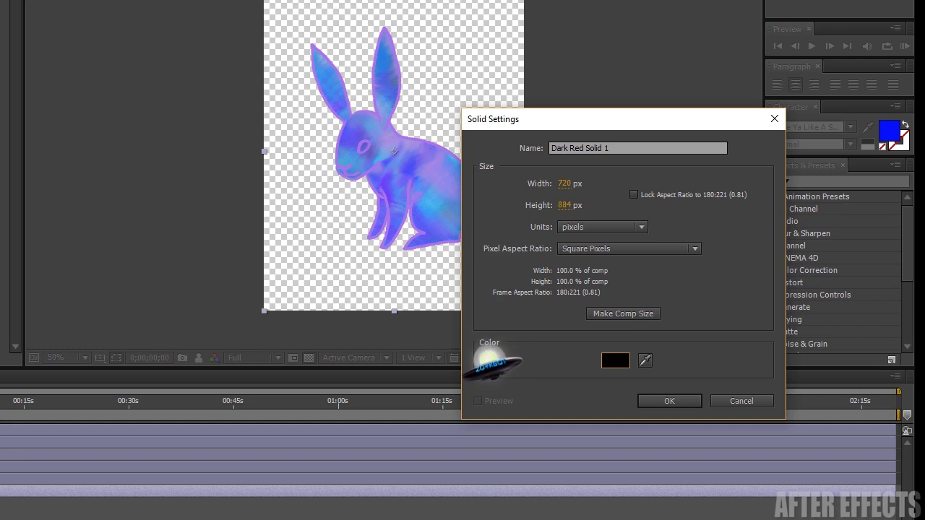
pyautogui.click(615, 360)
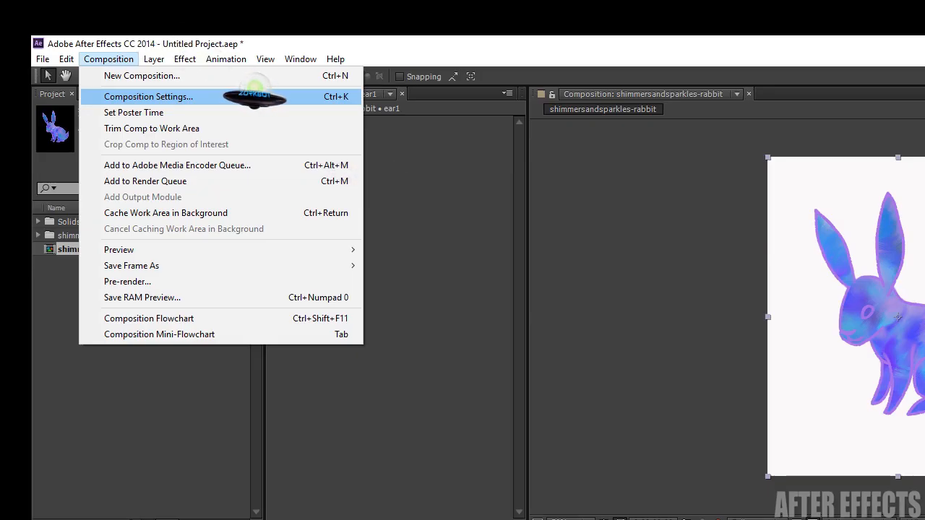
# Set the rabbit composition to 24 fps with a 0:00:01:12 duration
pyautogui.click(148, 96)
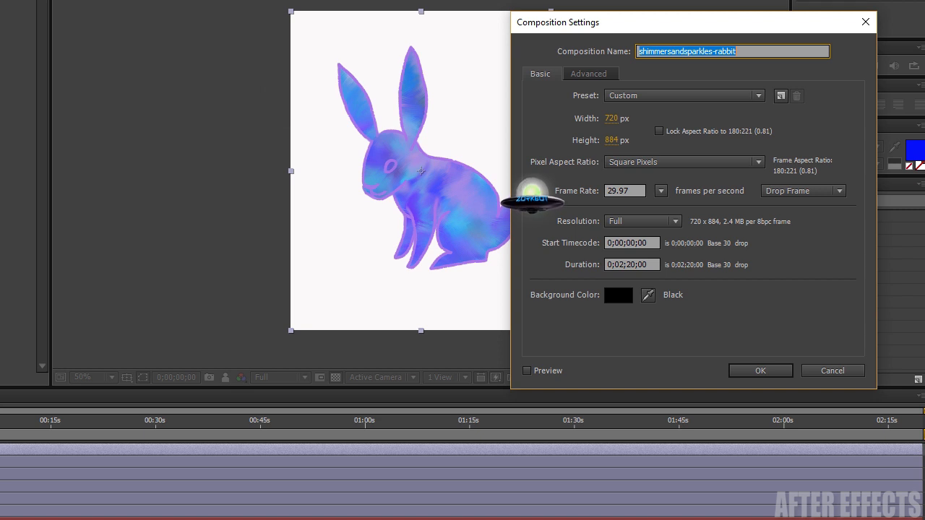
pyautogui.moveTo(533, 266)
pyautogui.write('0:00:01:12')
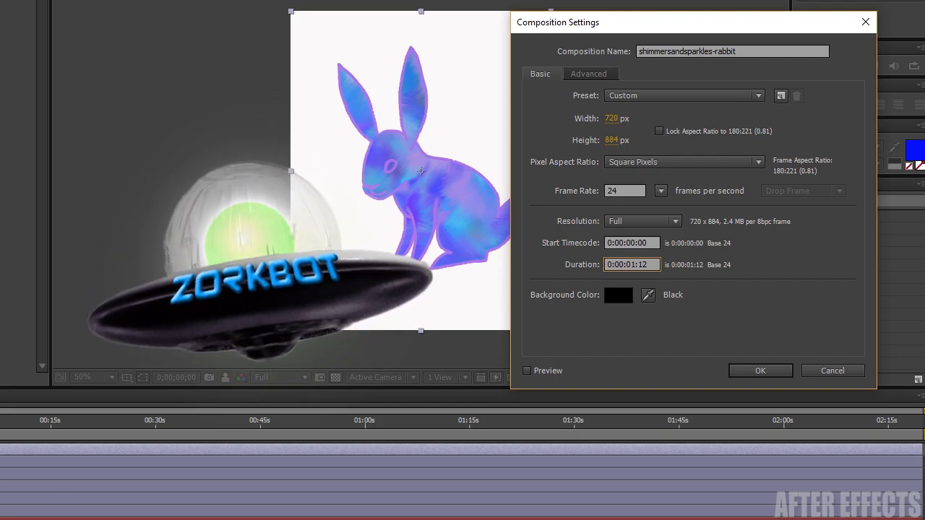
pyautogui.click(760, 370)
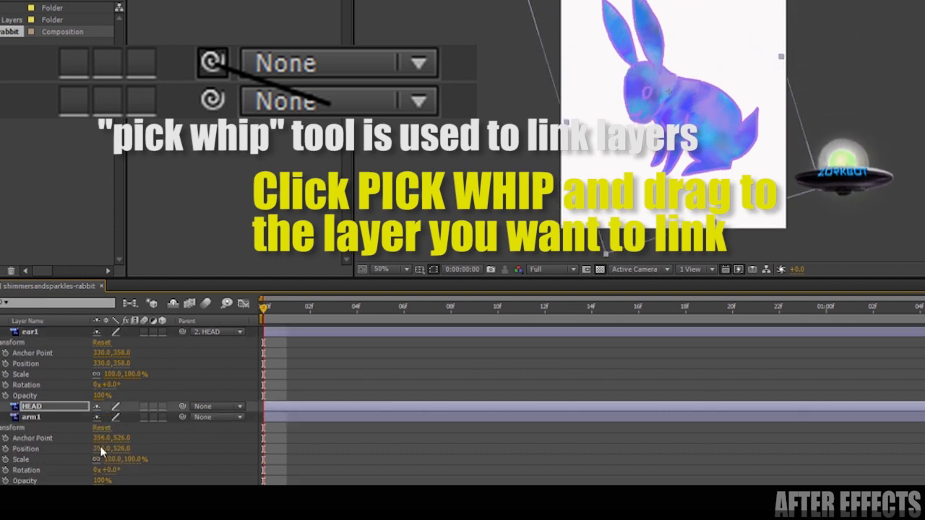
# Parent ear2 to HEAD and arm1 to BODY in the Parent column
pyautogui.click(289, 22)
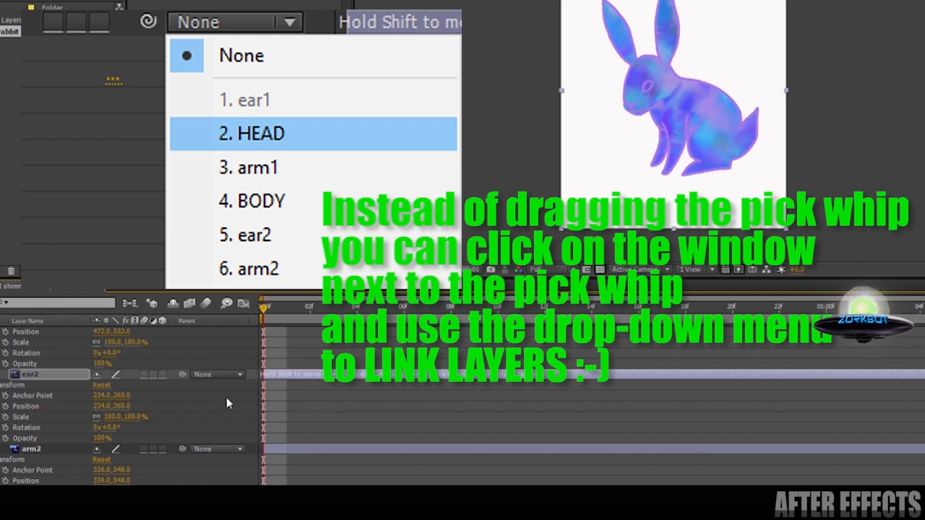
pyautogui.click(217, 374)
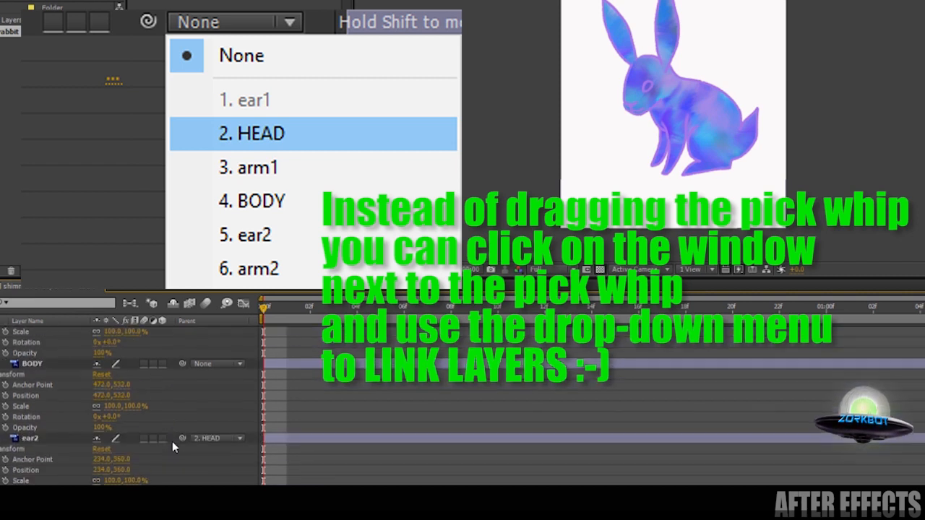
pyautogui.click(252, 132)
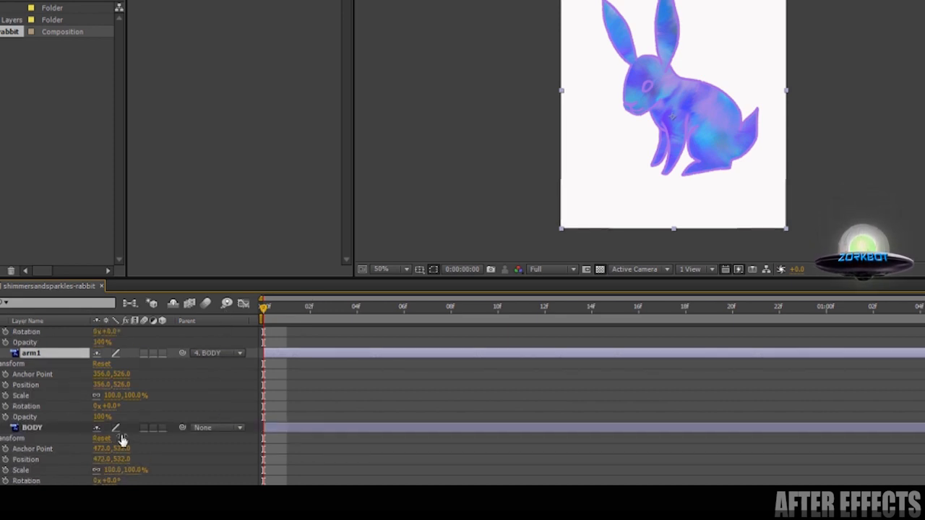
# Key BODY's Position at 519, 645 and its Rotation at frame 0
pyautogui.doubleClick(31, 427)
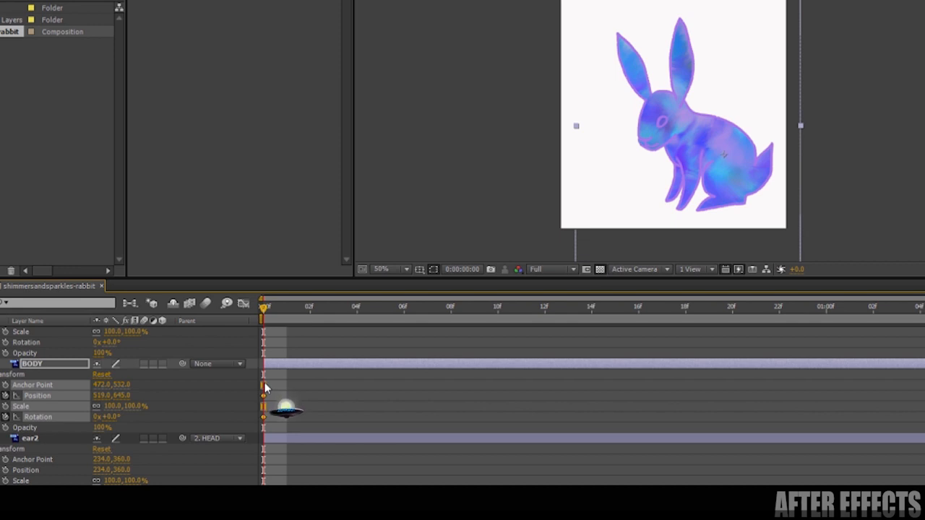
pyautogui.moveTo(419, 400)
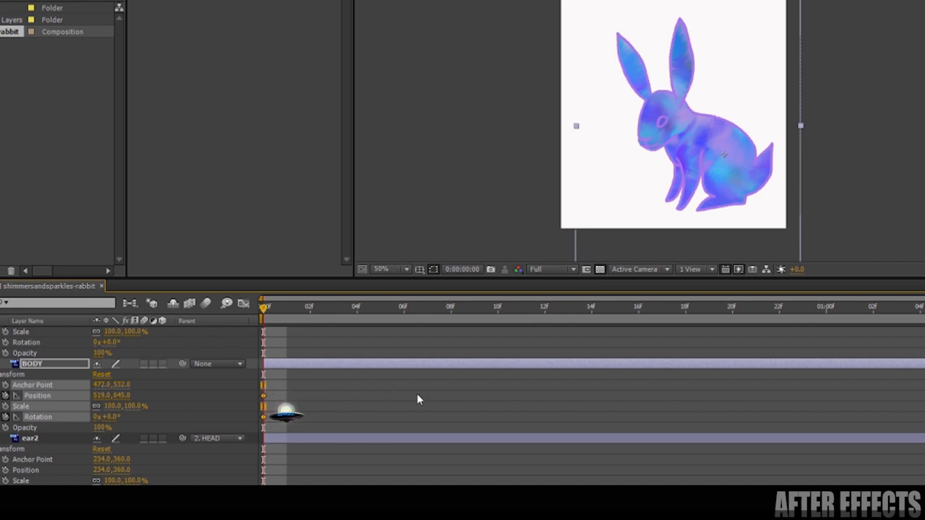
pyautogui.moveTo(429, 404)
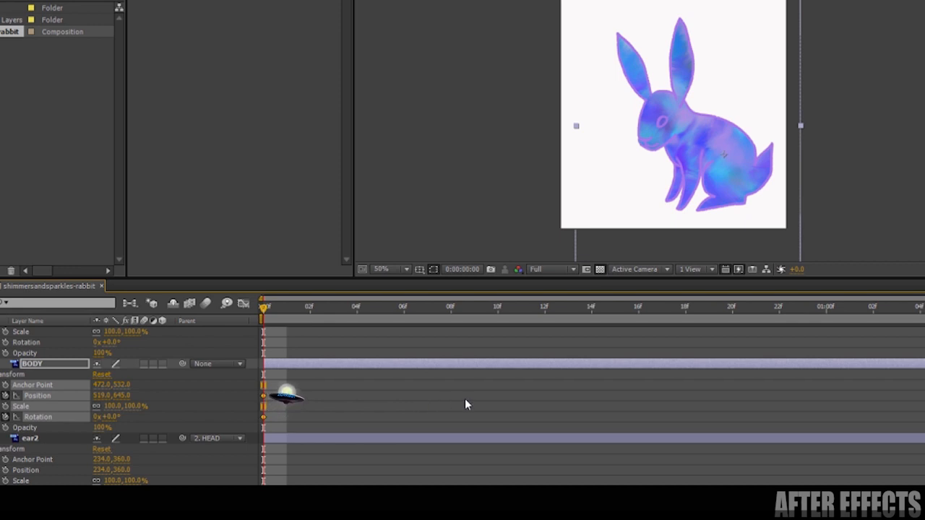
# Apply Easy Ease to BODY's Position and Rotation keyframes and add matching end keyframes
pyautogui.rightClick(263, 395)
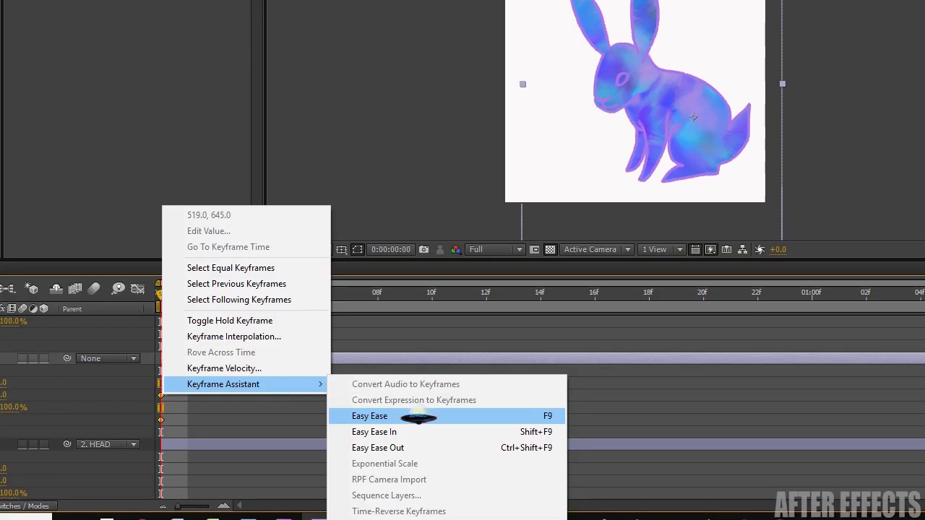
pyautogui.click(369, 415)
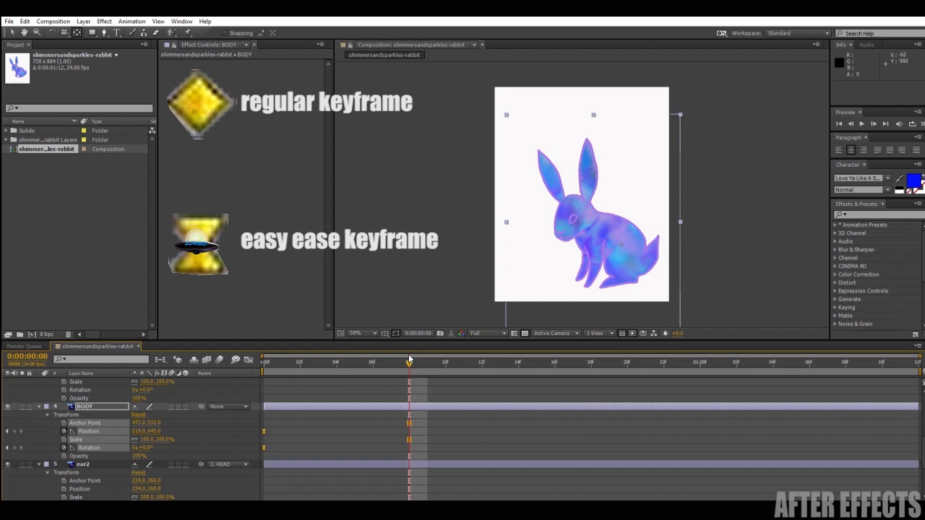
pyautogui.click(498, 363)
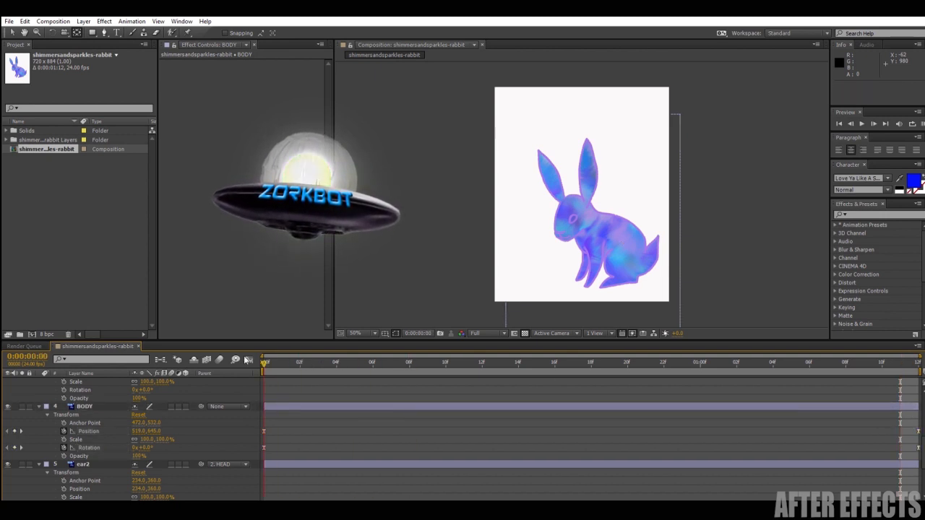
# Add mid-hop Position and Rotation keyframes that lift and tilt BODY, then preview the hop
pyautogui.click(445, 362)
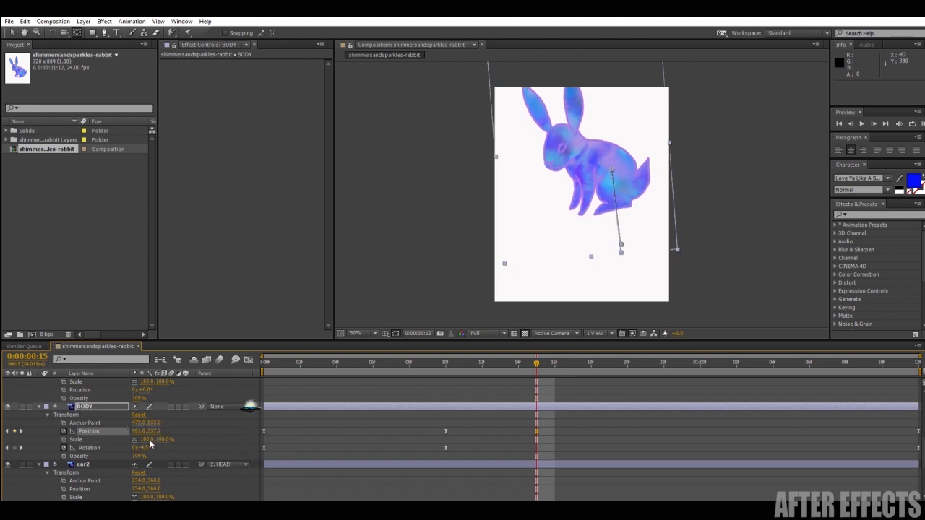
pyautogui.moveTo(145, 447); pyautogui.dragTo(173, 437)
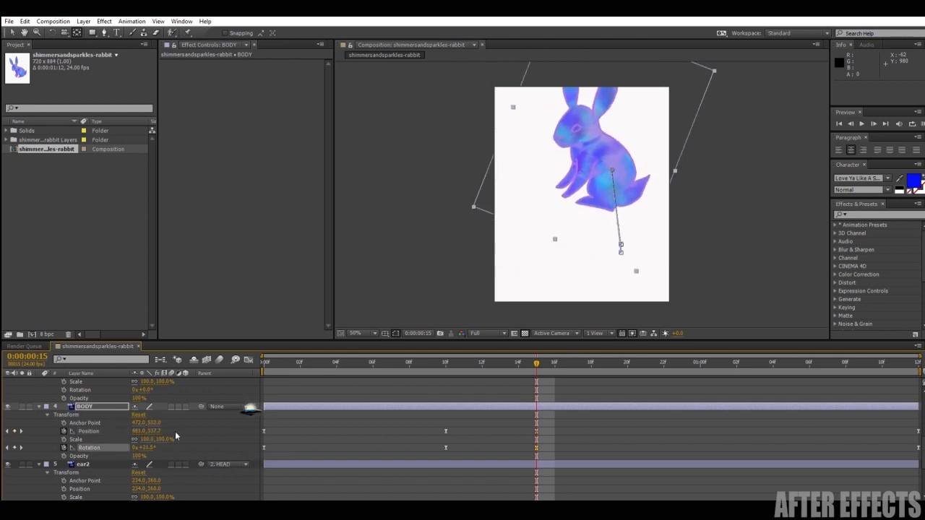
pyautogui.click(609, 362)
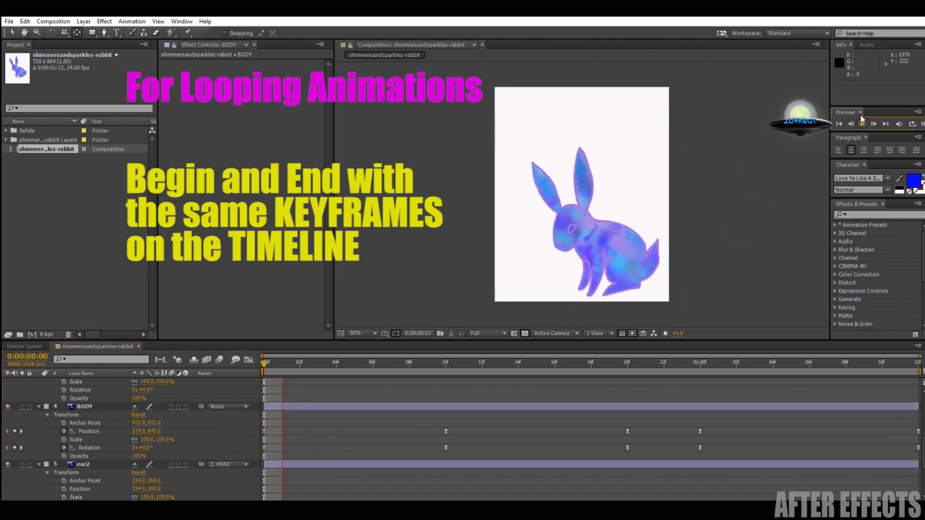
pyautogui.click(862, 123)
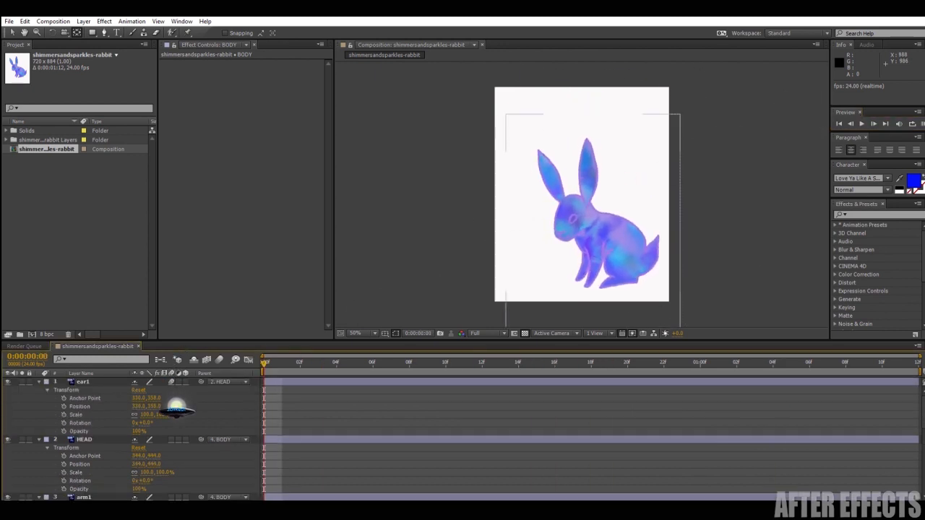
pyautogui.scroll(-3)
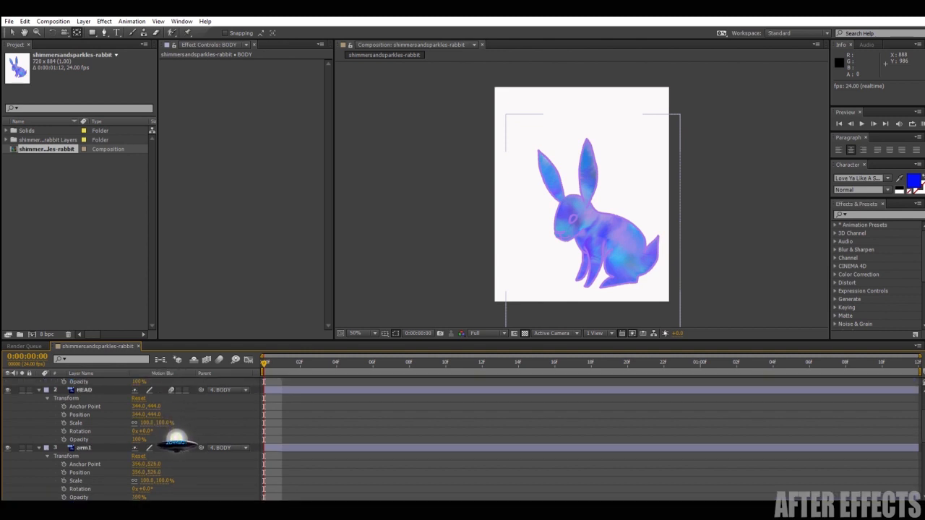
pyautogui.scroll(-3)
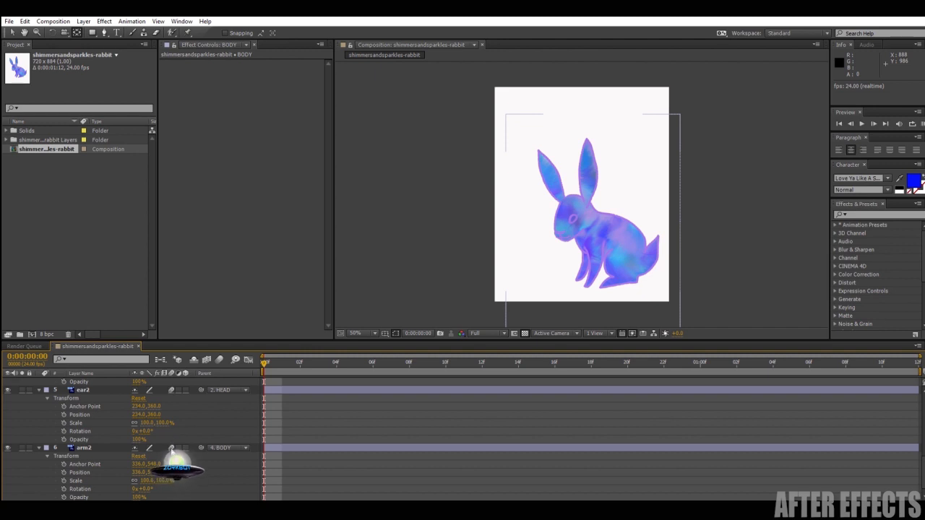
pyautogui.scroll(-3)
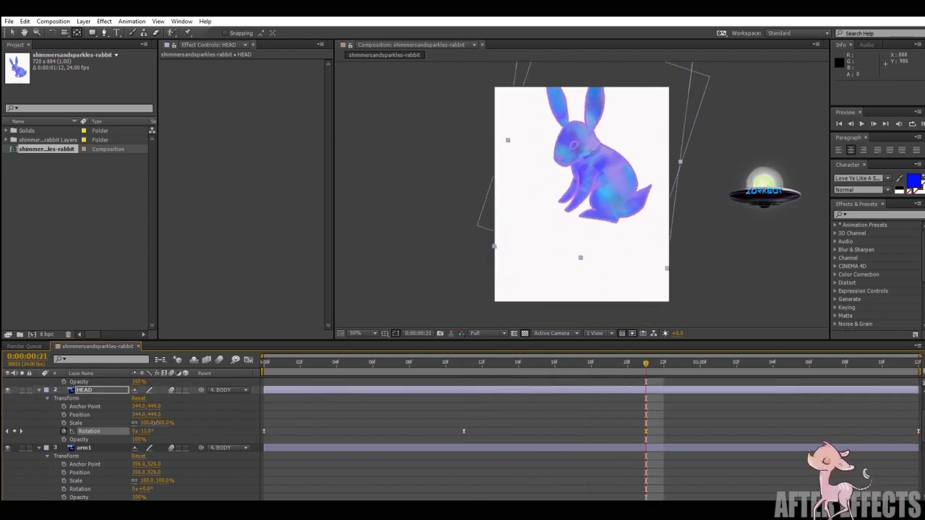
# Add another HEAD rotation keyframe just past the one-second mark
pyautogui.click(735, 362)
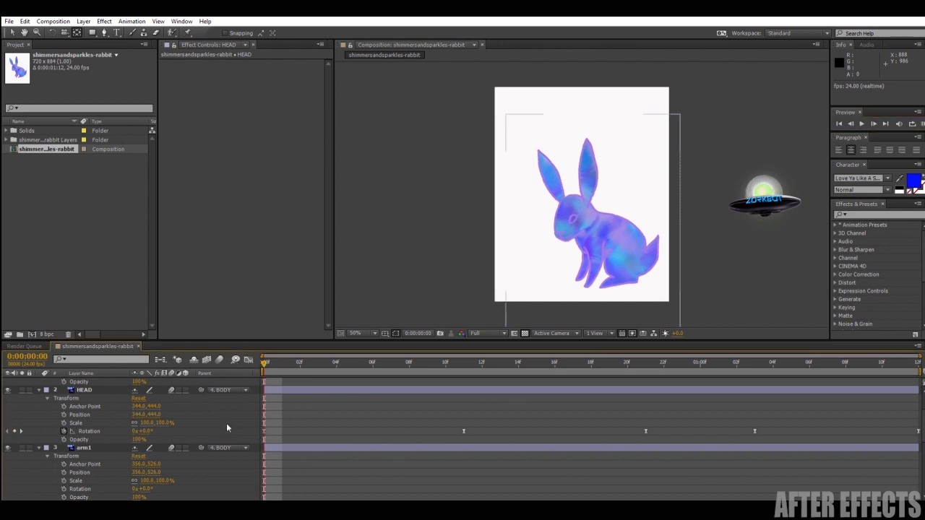
# Keyframe ear1's rotation at several frames, then preview the swinging ears
pyautogui.click(83, 381)
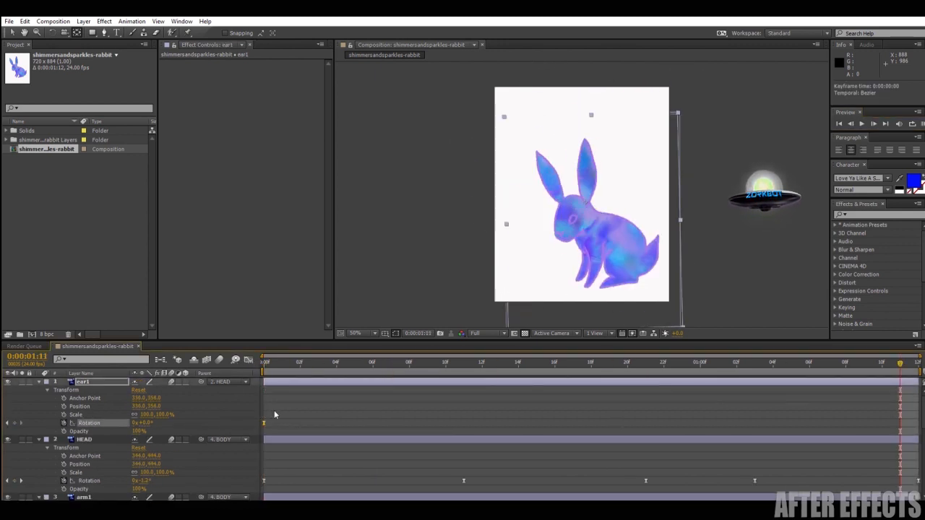
pyautogui.click(426, 361)
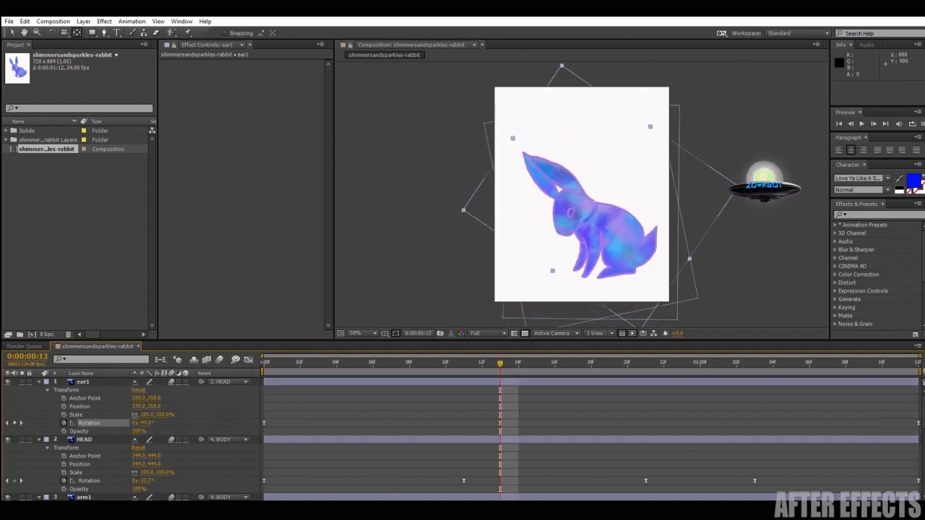
pyautogui.click(663, 362)
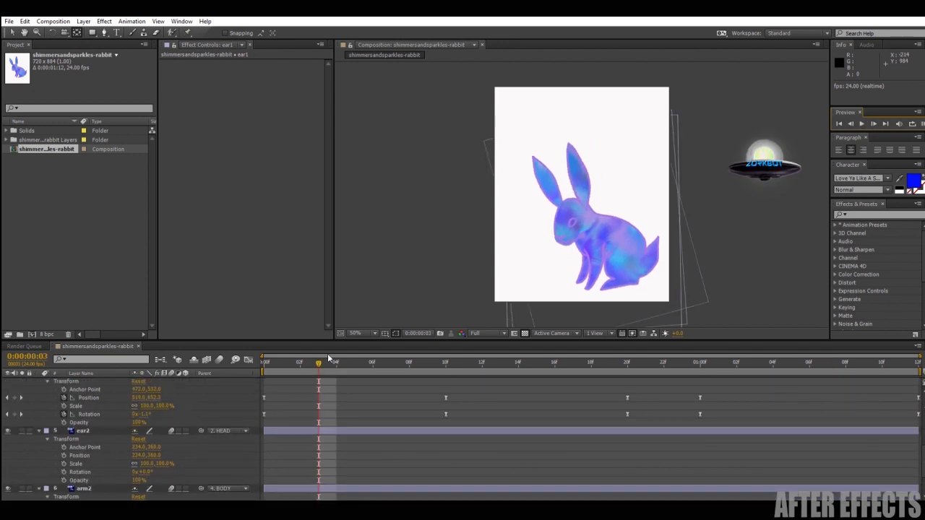
pyautogui.click(408, 362)
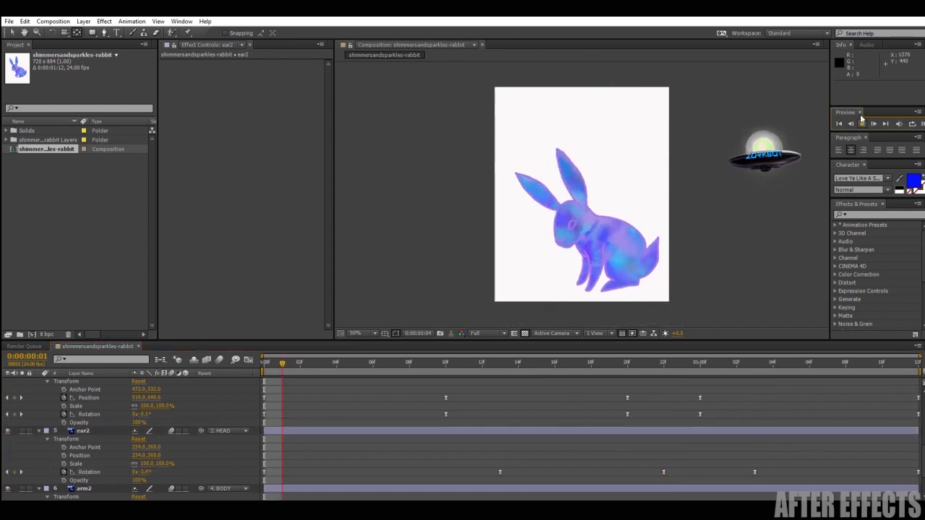
pyautogui.click(874, 123)
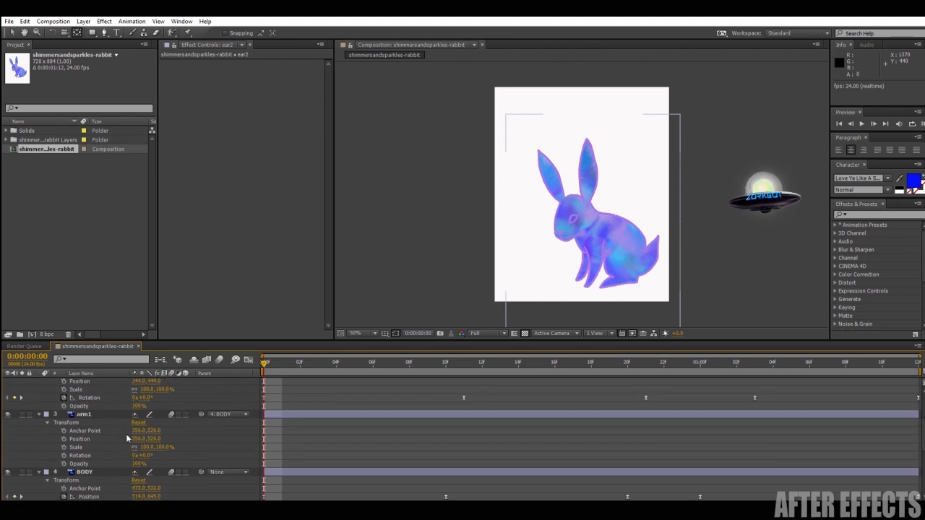
# Pose arm1's rotation at frame 11 and move to frame 1:02 for arm2
pyautogui.click(83, 414)
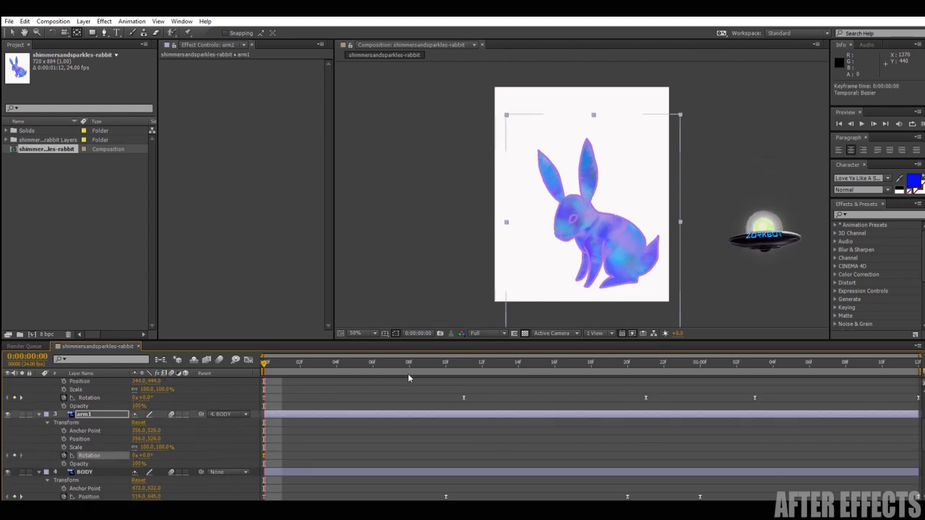
pyautogui.click(408, 362)
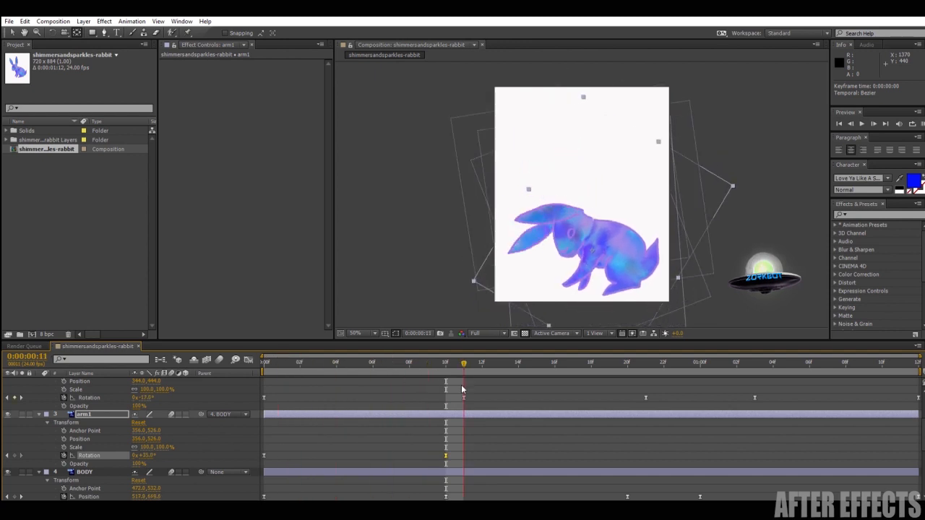
pyautogui.click(536, 362)
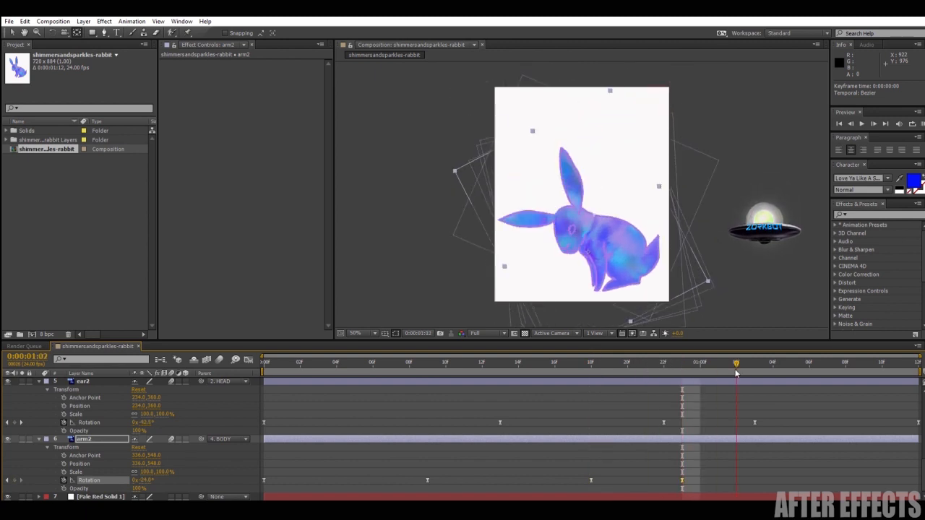
pyautogui.click(862, 122)
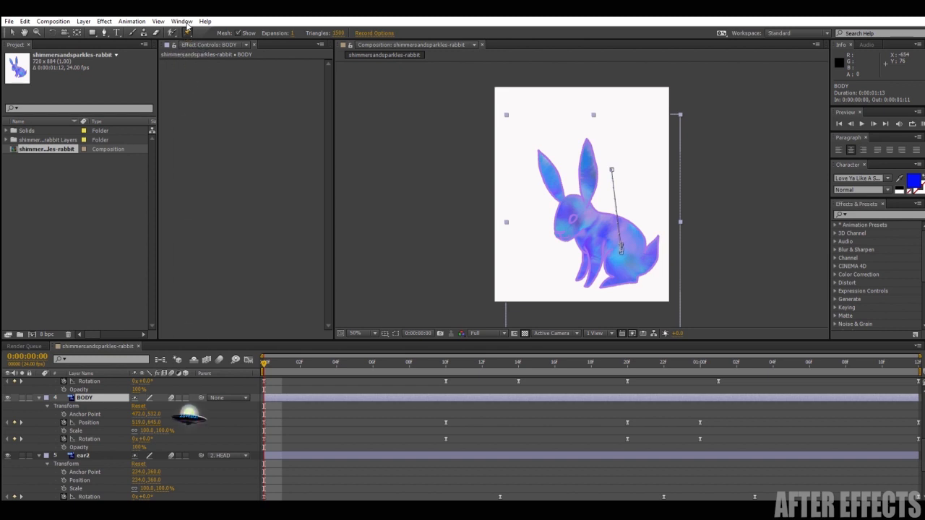
pyautogui.moveTo(231, 91)
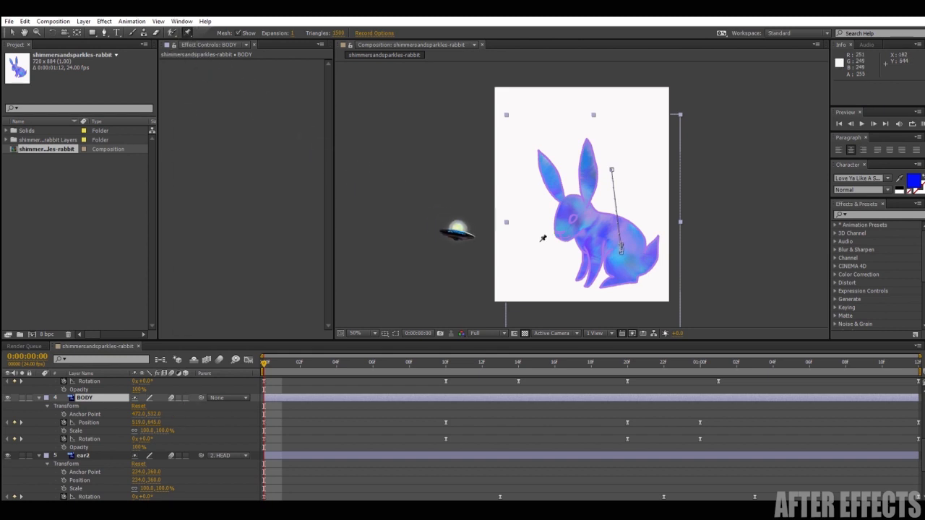
# Place puppet pins across the rabbit's body, including one near the tail
pyautogui.moveTo(455, 231); pyautogui.dragTo(578, 275)
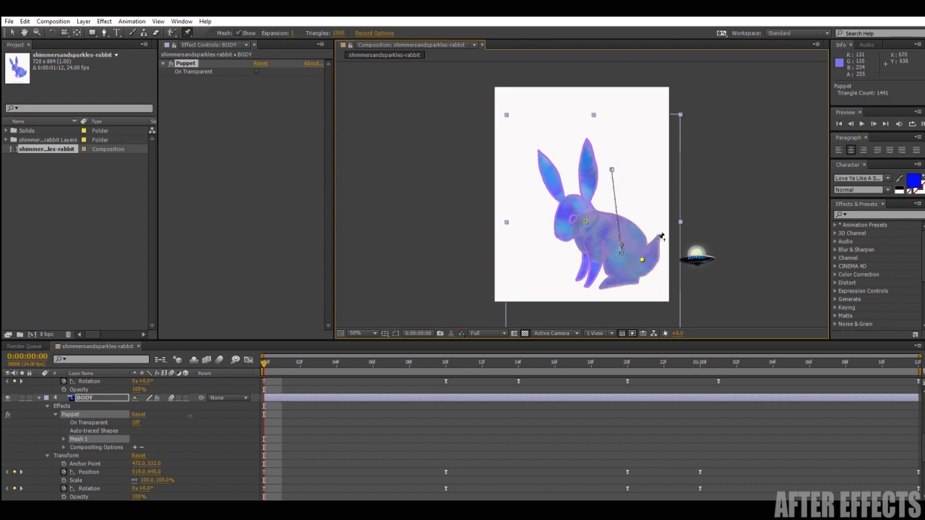
pyautogui.moveTo(641, 260); pyautogui.dragTo(655, 240)
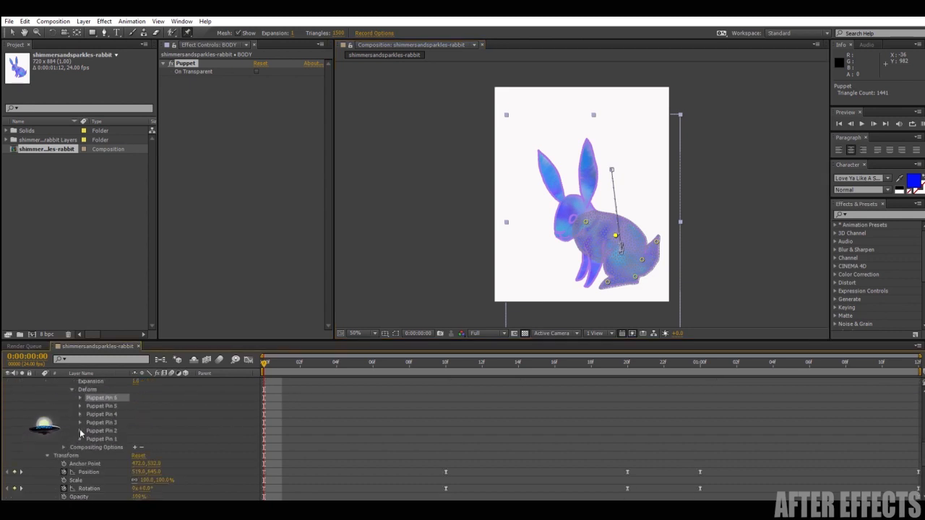
# Expand BODY's puppet pin list and step to frames around one second for pin keyframes
pyautogui.click(80, 397)
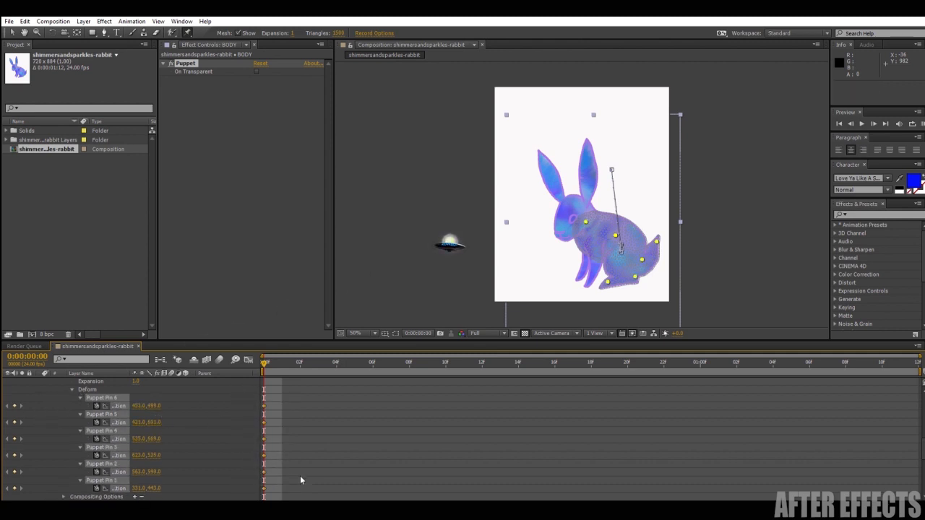
pyautogui.scroll(-3)
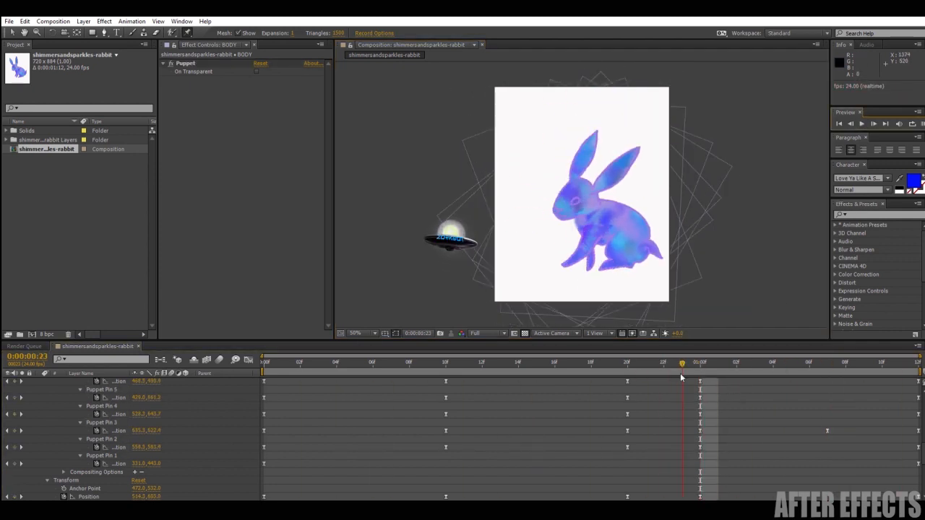
pyautogui.click(827, 362)
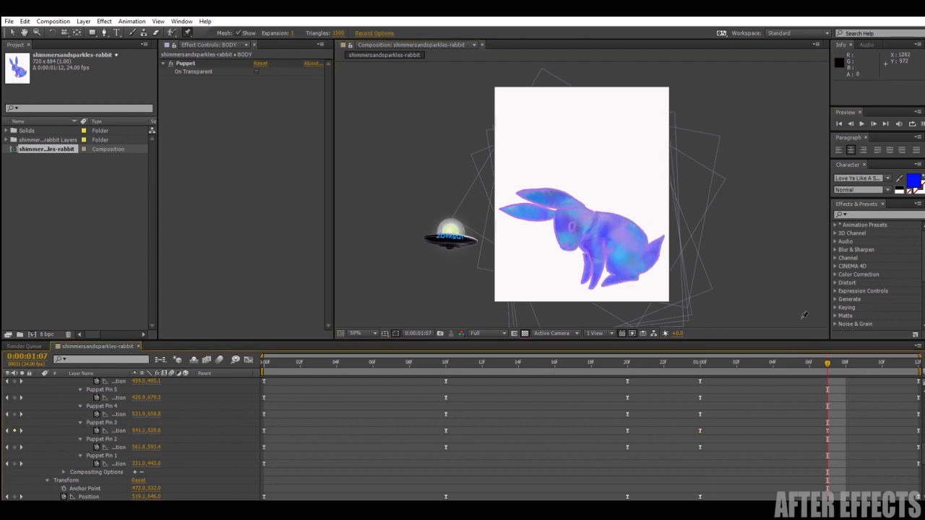
pyautogui.click(861, 123)
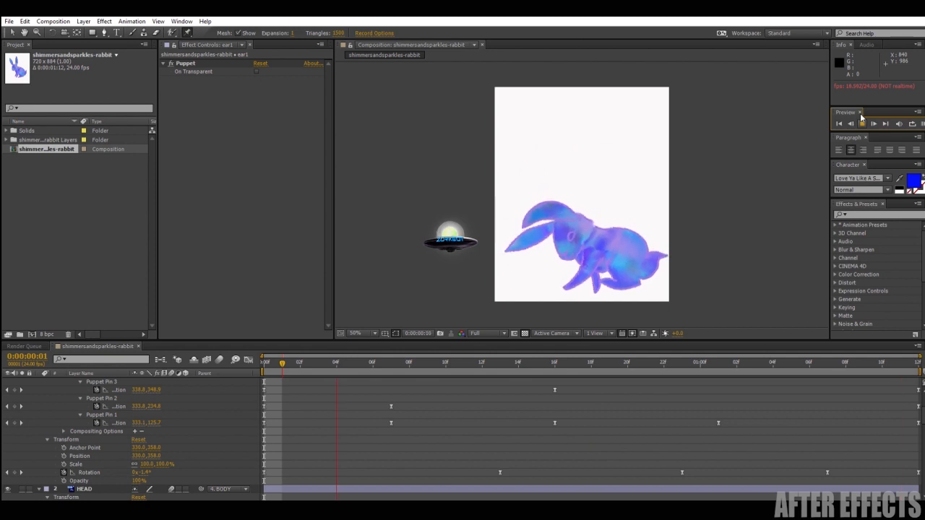
# Play back the hop to check ear1's puppet-pin bending
pyautogui.click(862, 123)
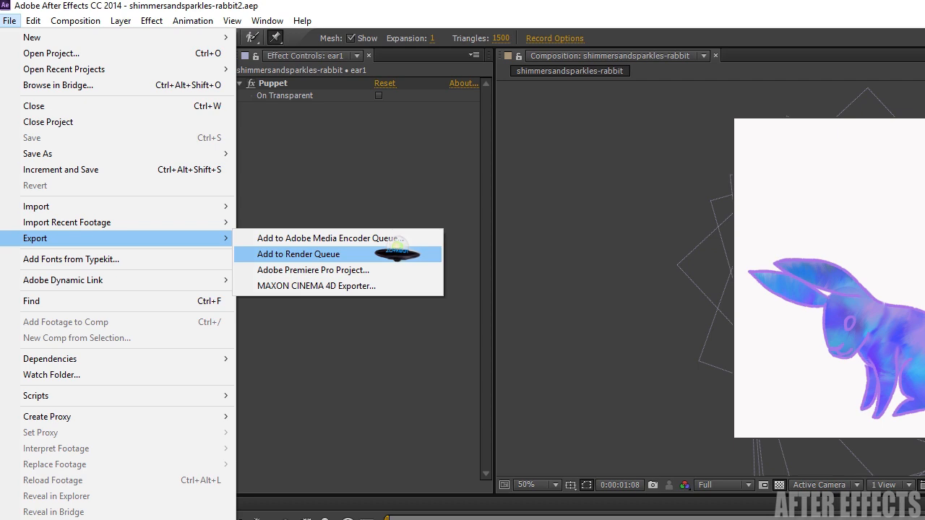
# Queue the rabbit composition with AVI output and start the render
pyautogui.click(298, 253)
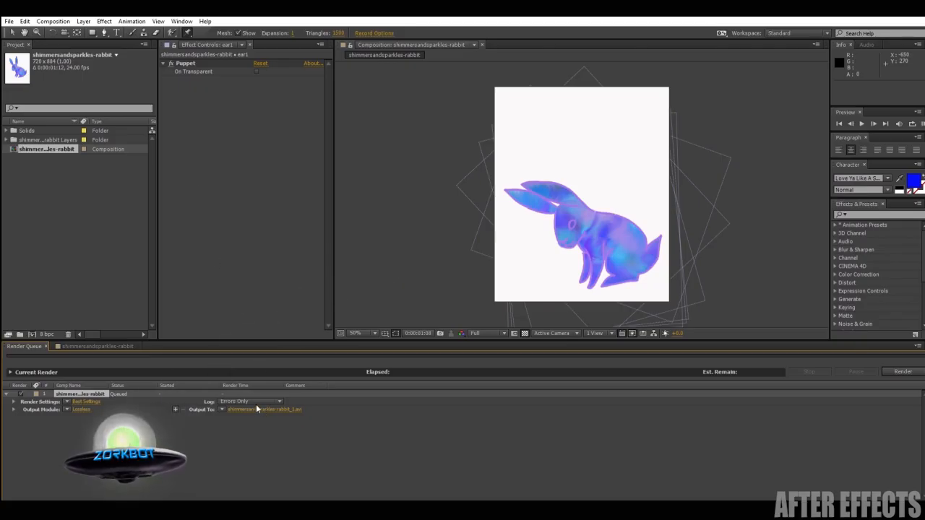
pyautogui.click(81, 409)
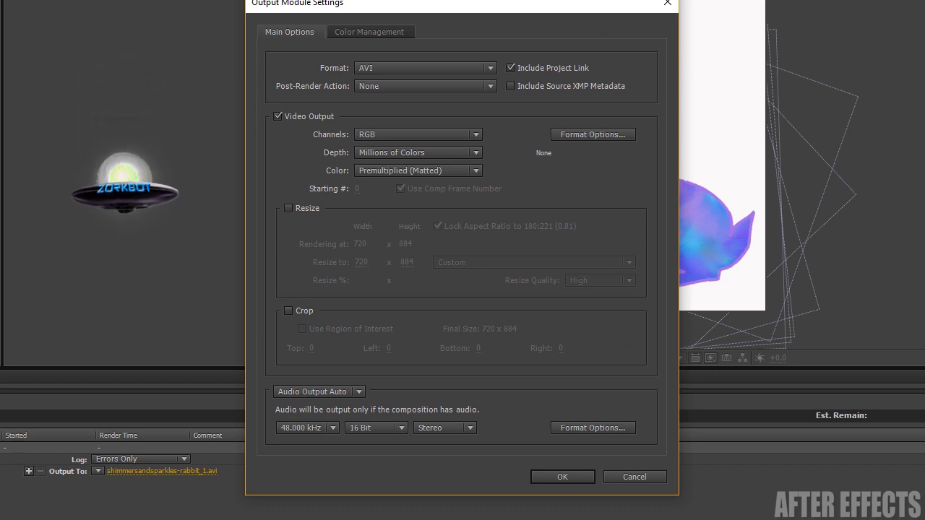
pyautogui.click(562, 476)
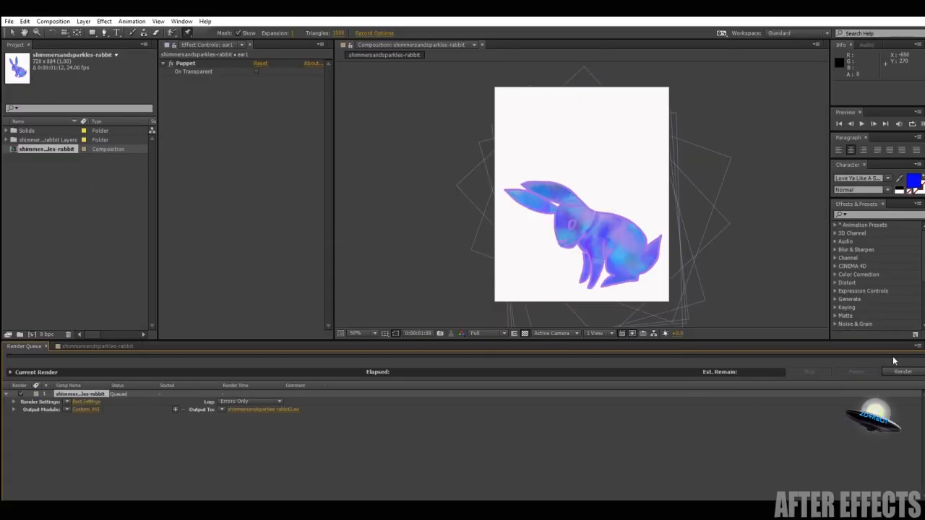
pyautogui.click(902, 371)
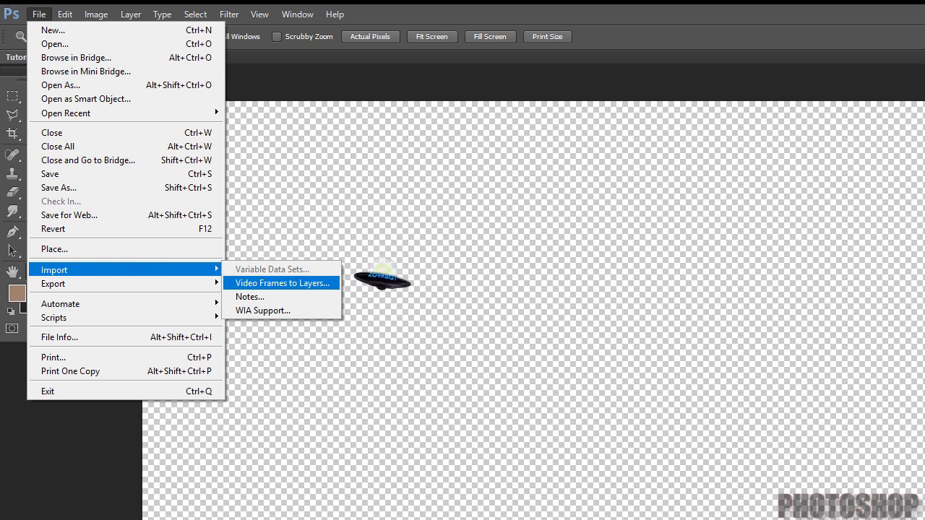
# Import the rendered video's frames as layers and open Save for Web for GIF
pyautogui.click(281, 282)
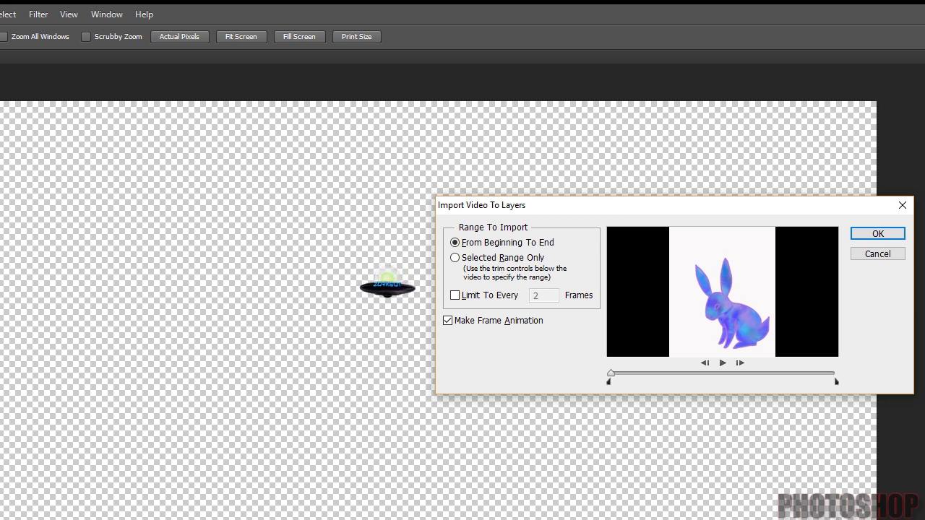
pyautogui.click(38, 13)
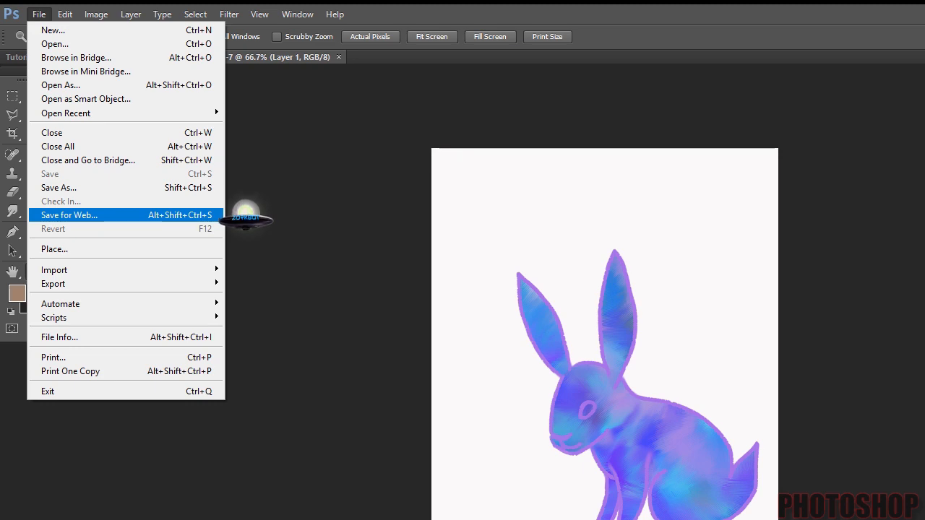
pyautogui.click(68, 214)
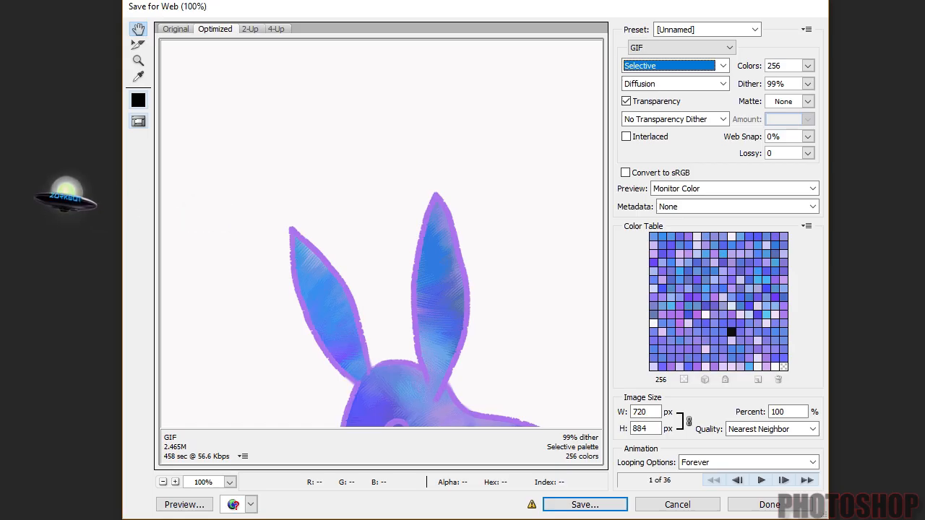